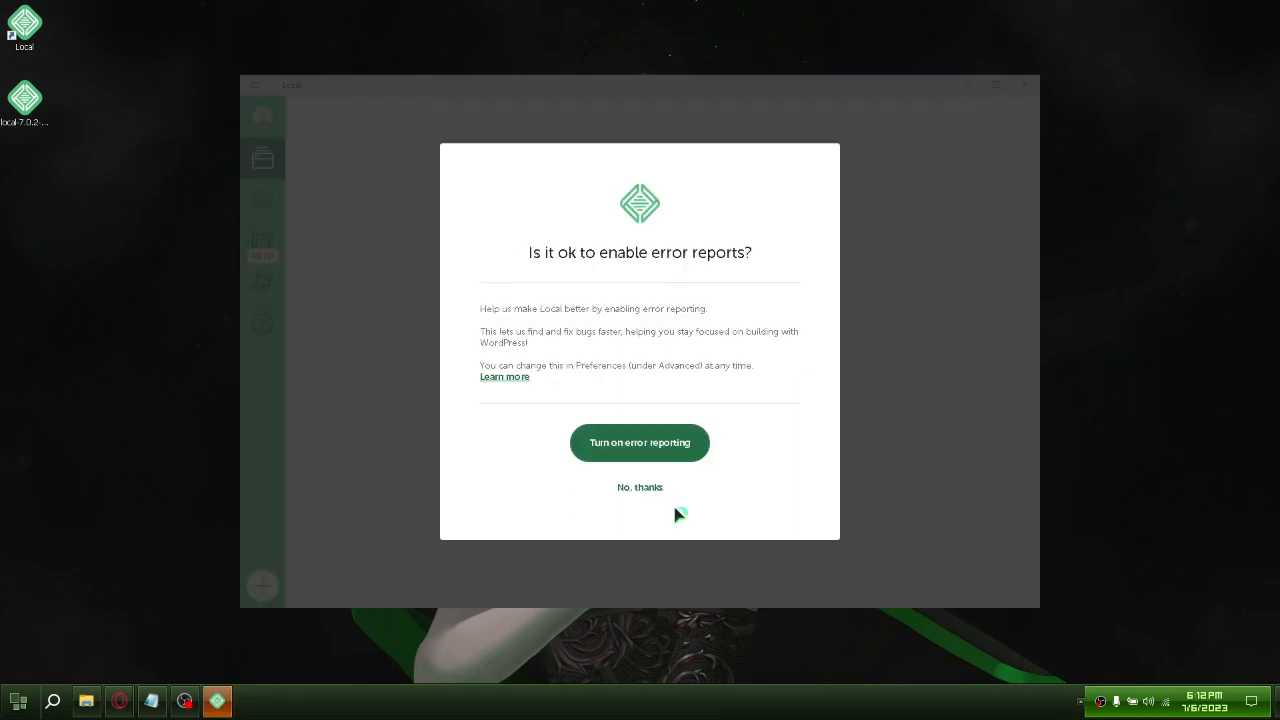
# - Submit the Local download form with Windows as the platform and an email entered
pyautogui.click(640, 488)
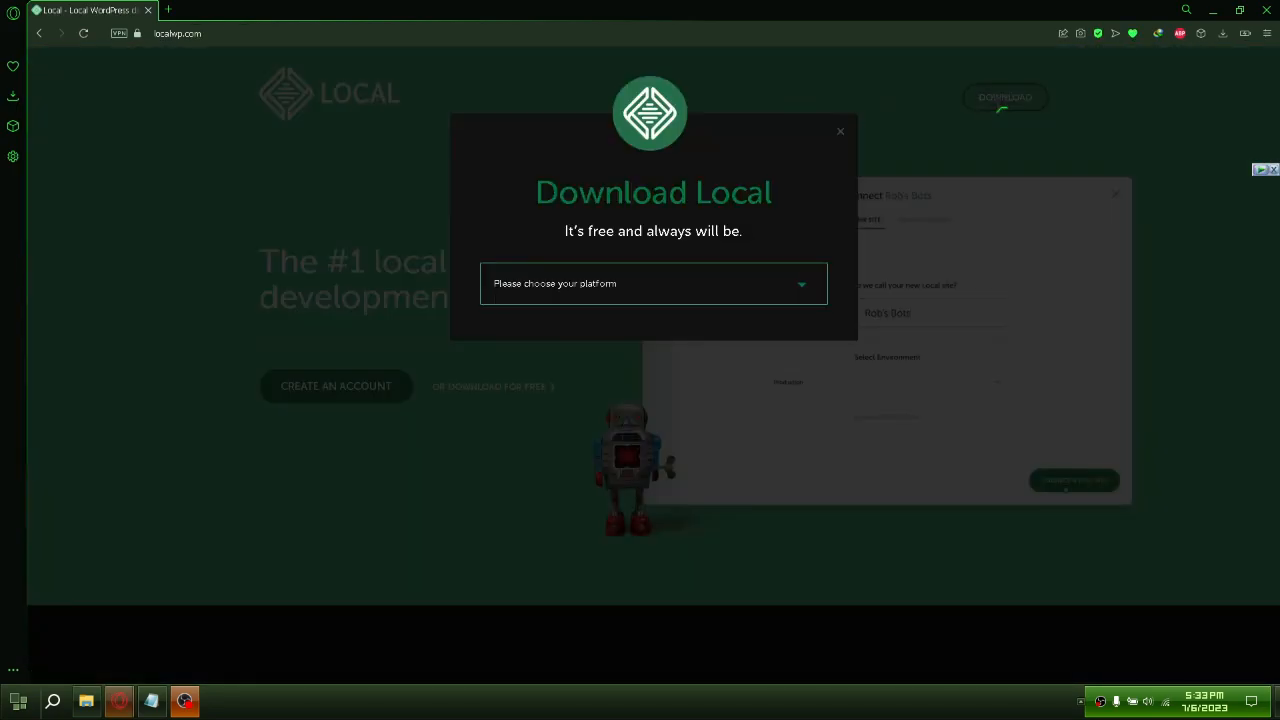
pyautogui.click(652, 284)
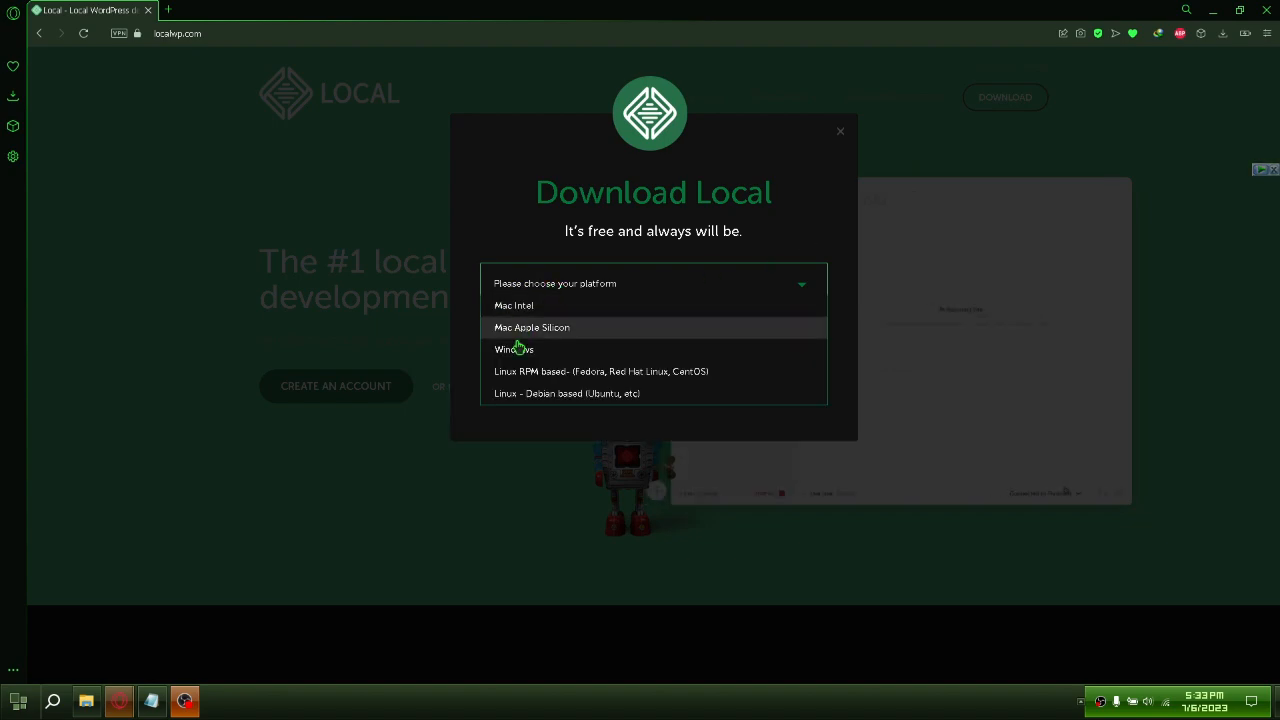
pyautogui.click(514, 348)
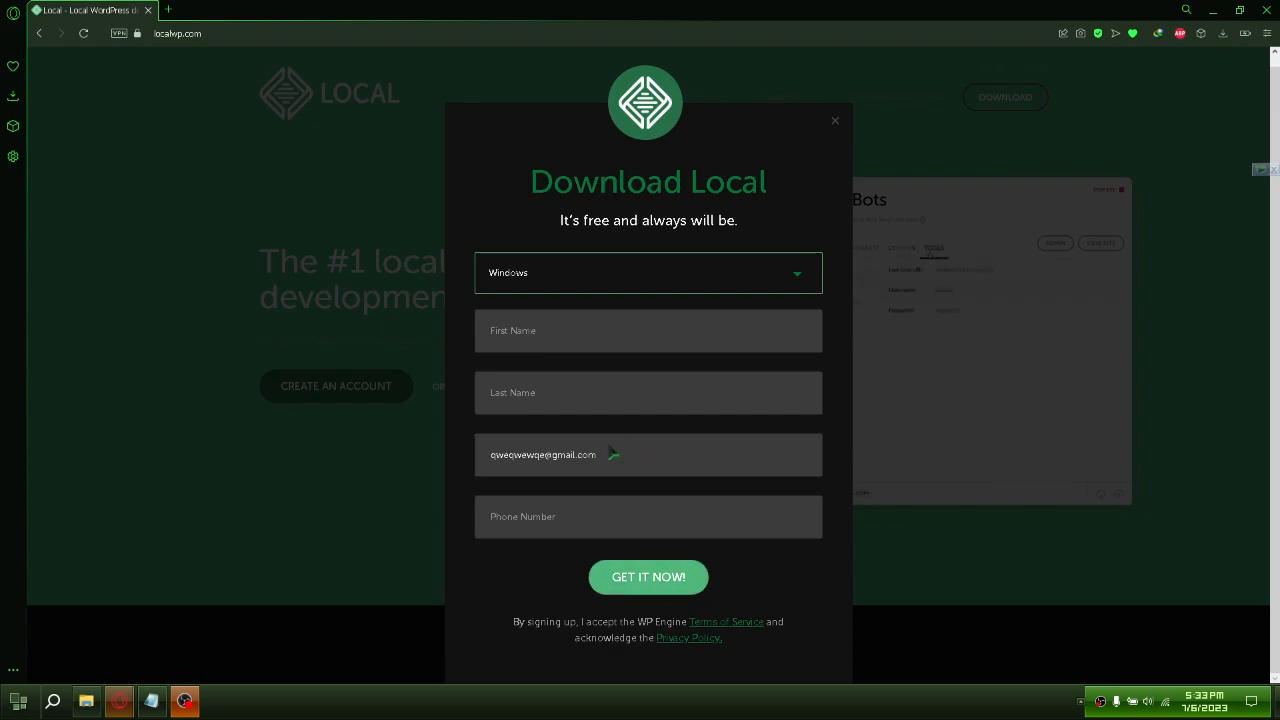
pyautogui.click(648, 576)
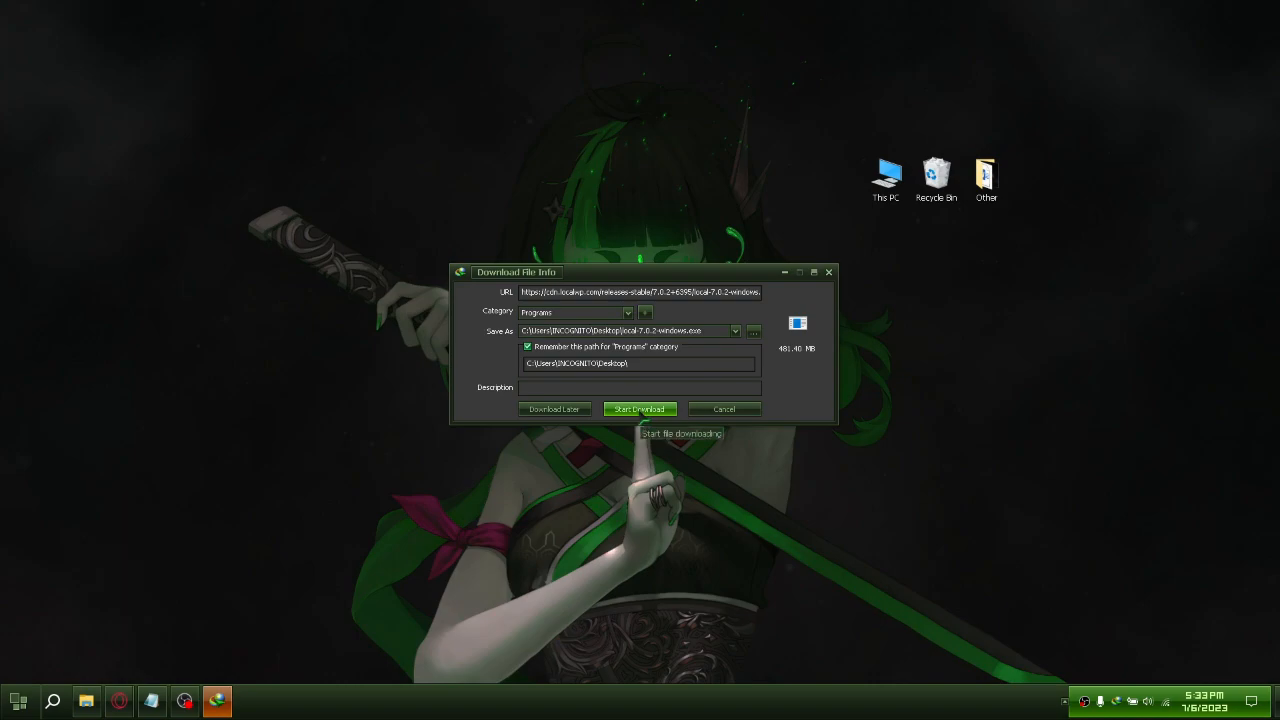
# - Download and install Local for the current user in the default folder, then finish setup
pyautogui.click(640, 408)
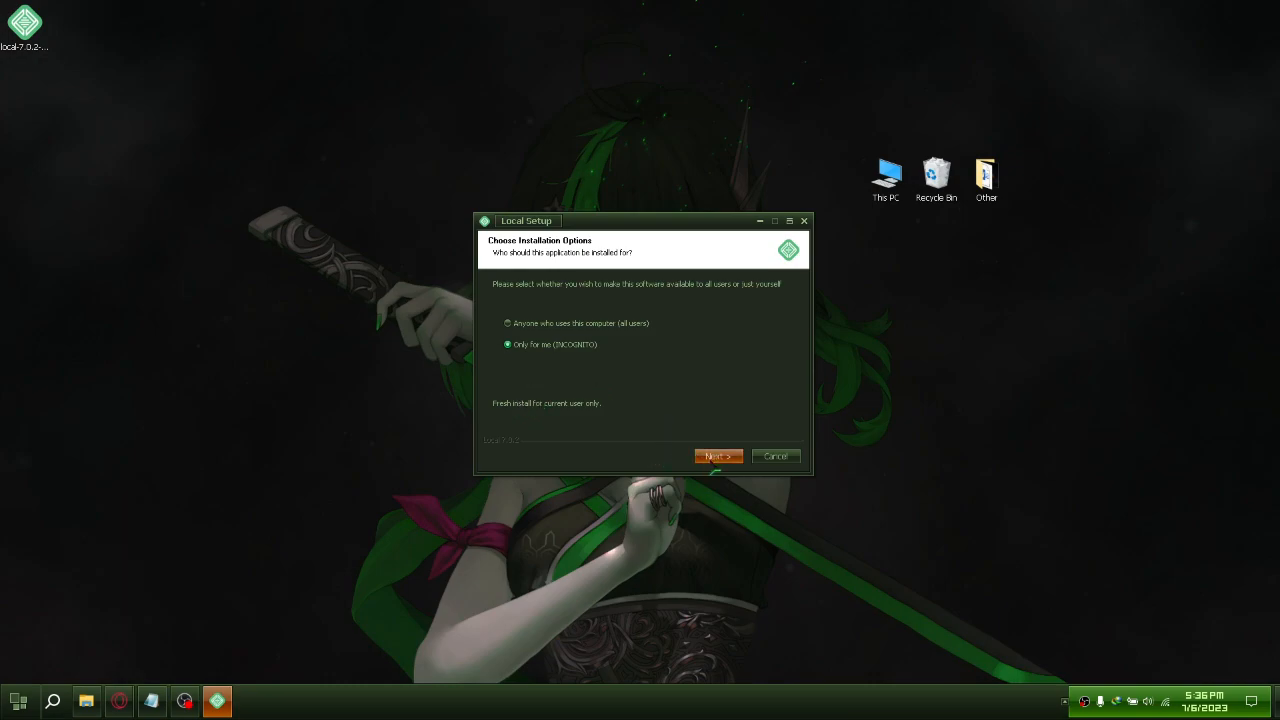
pyautogui.click(718, 456)
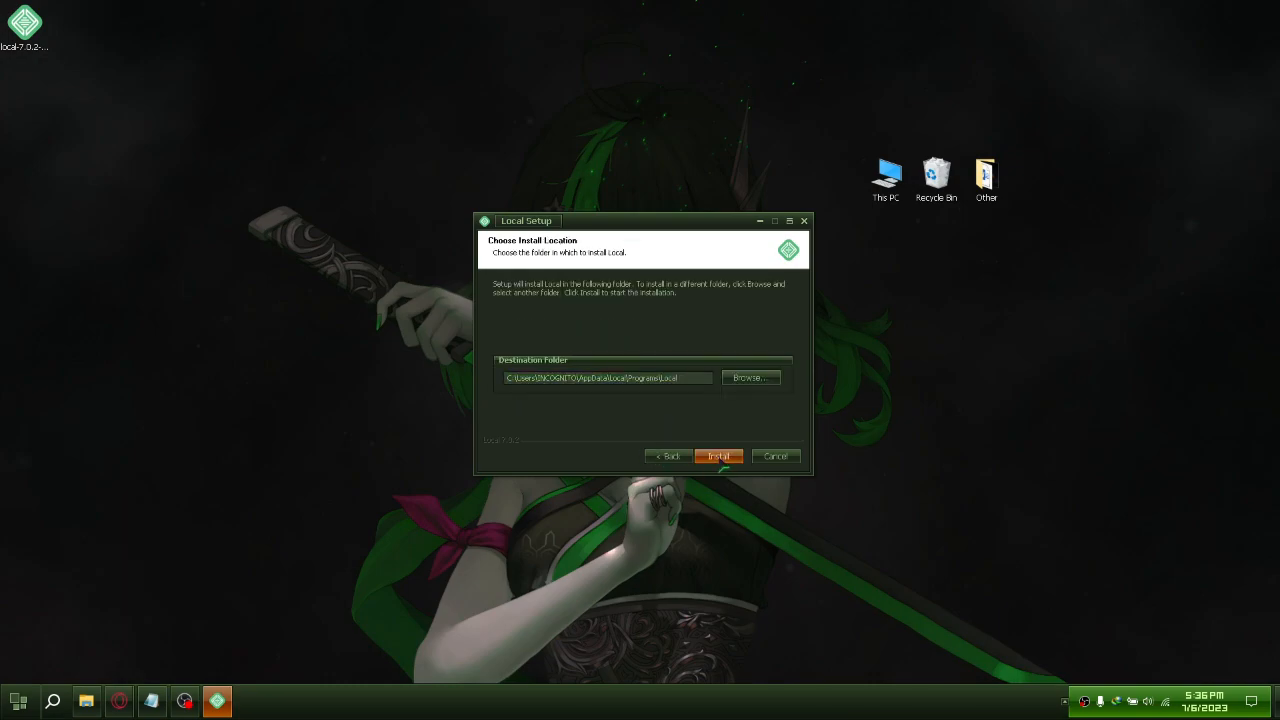
pyautogui.click(718, 456)
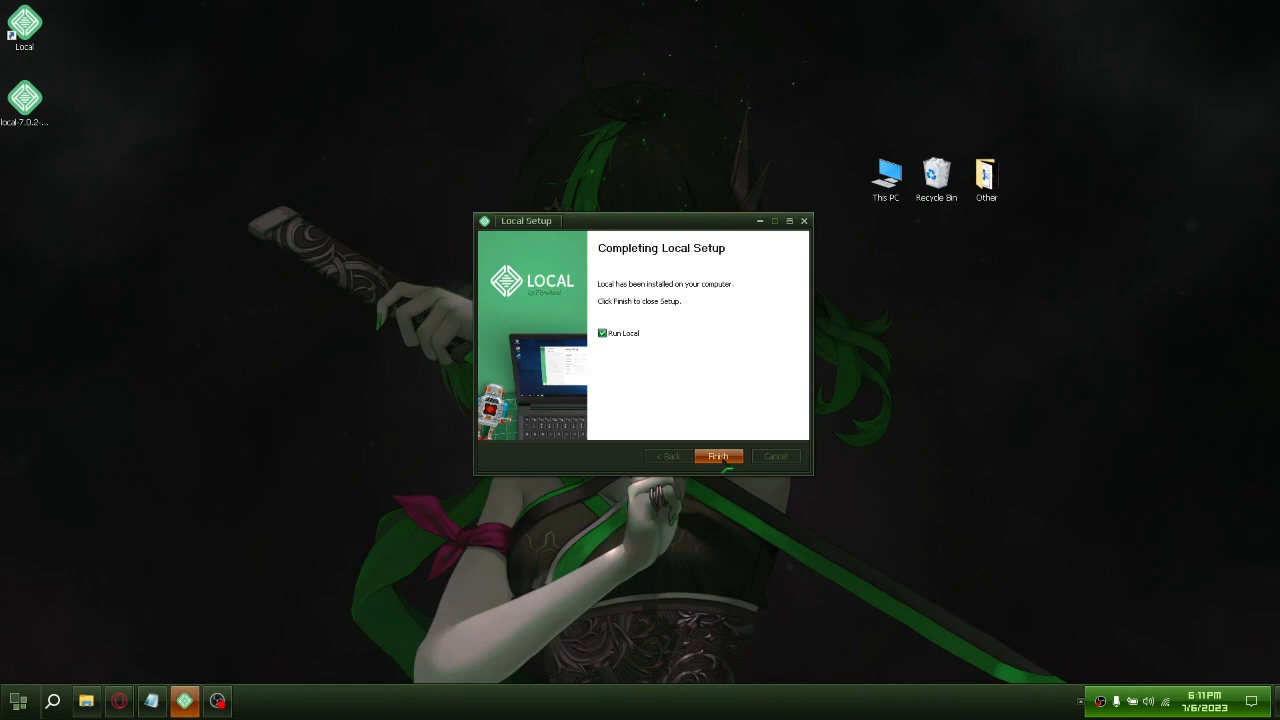
pyautogui.click(718, 456)
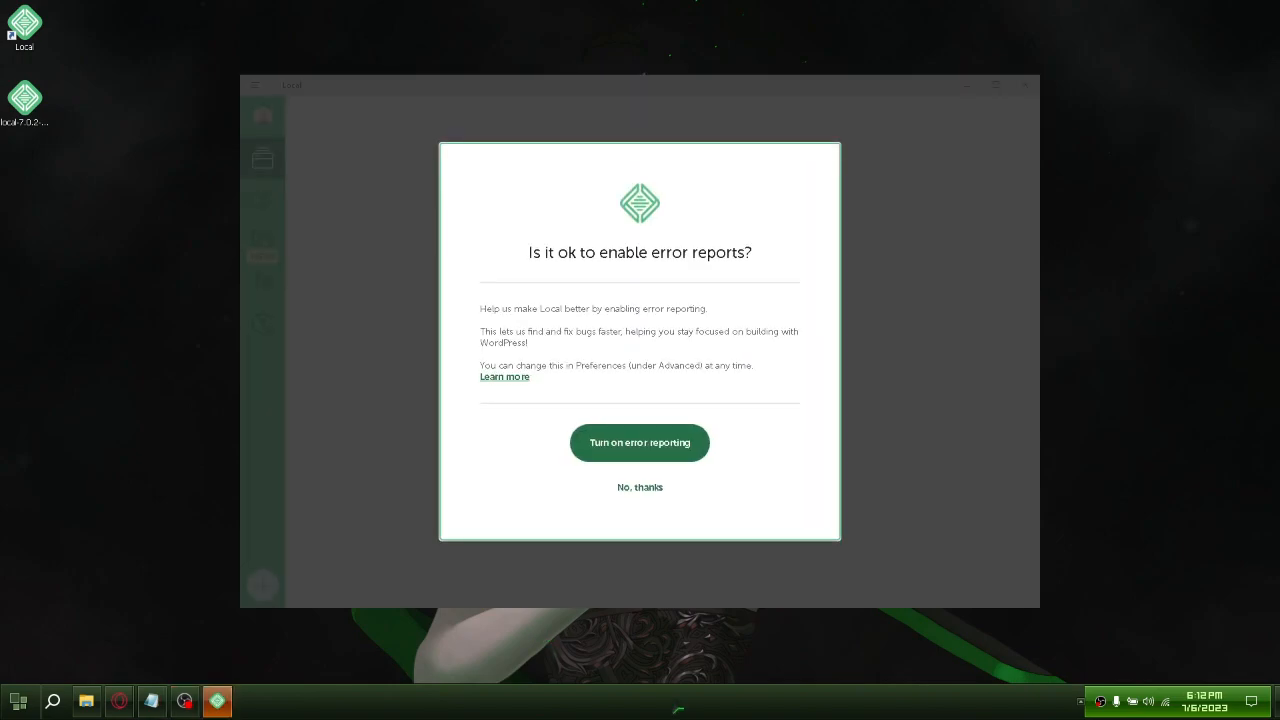
# - Decline error and usage reporting and maximize the Local window
pyautogui.click(640, 488)
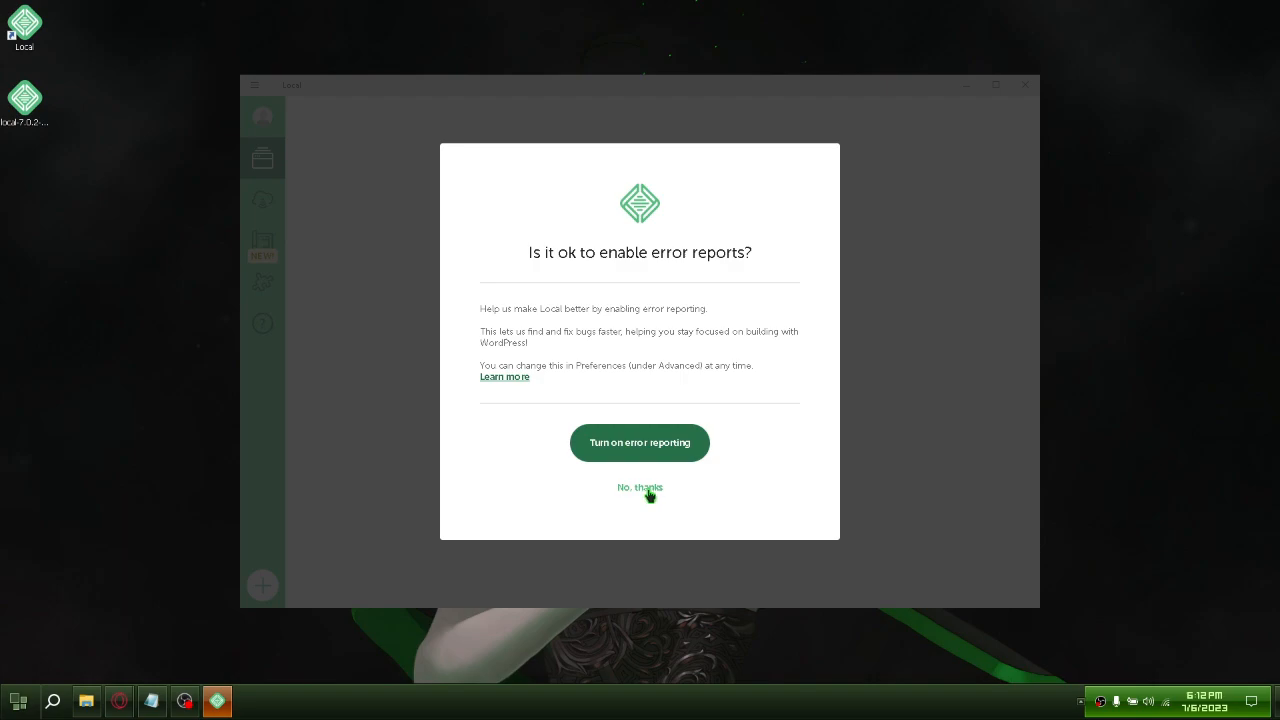
pyautogui.click(640, 488)
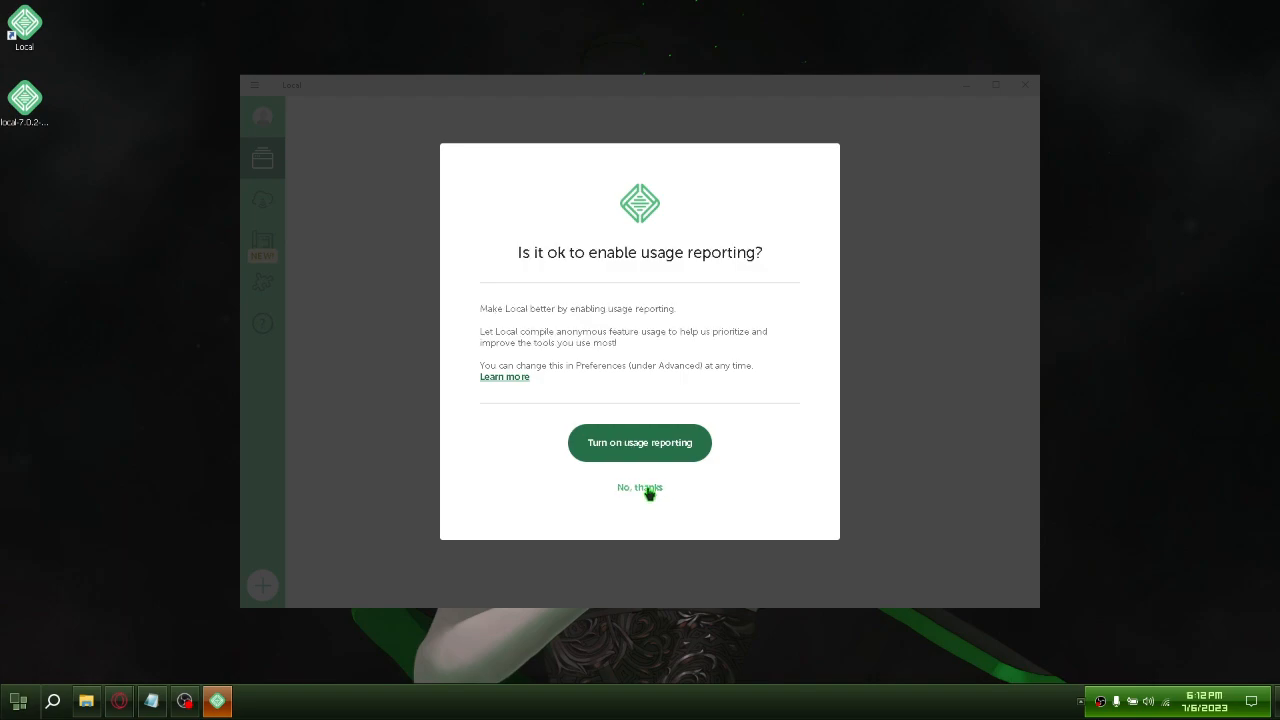
pyautogui.click(640, 488)
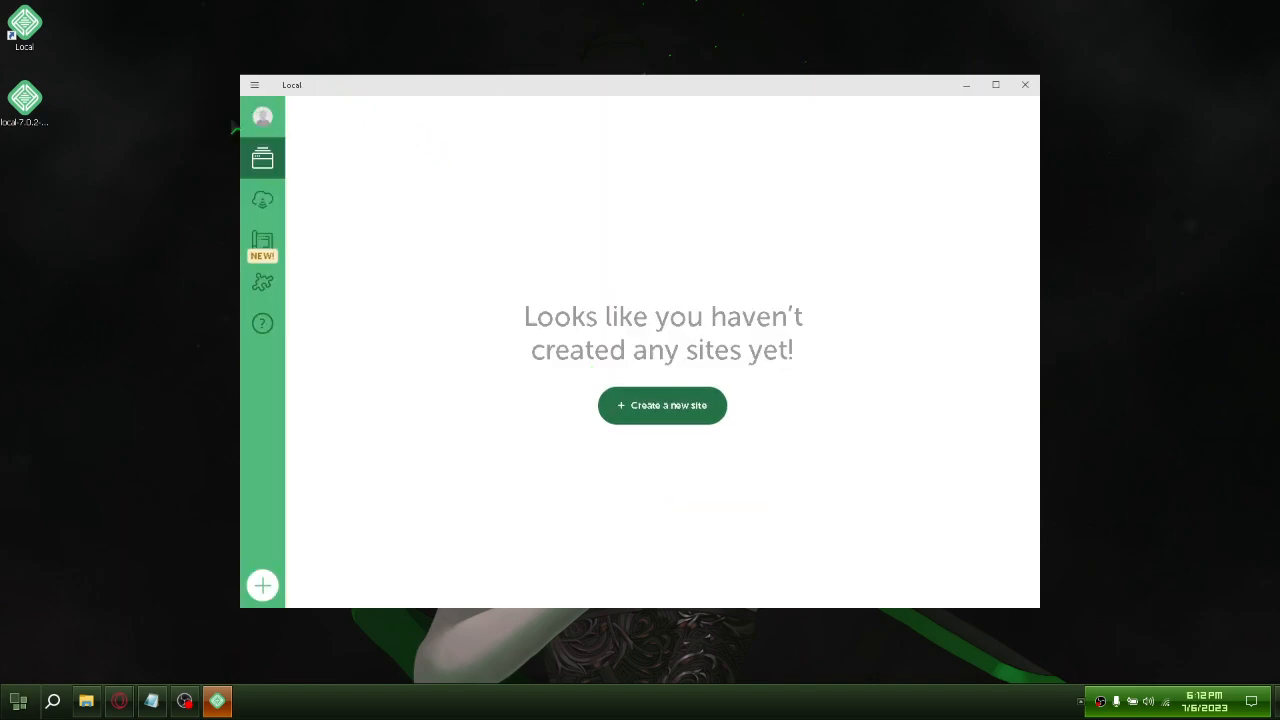
pyautogui.moveTo(996, 108)
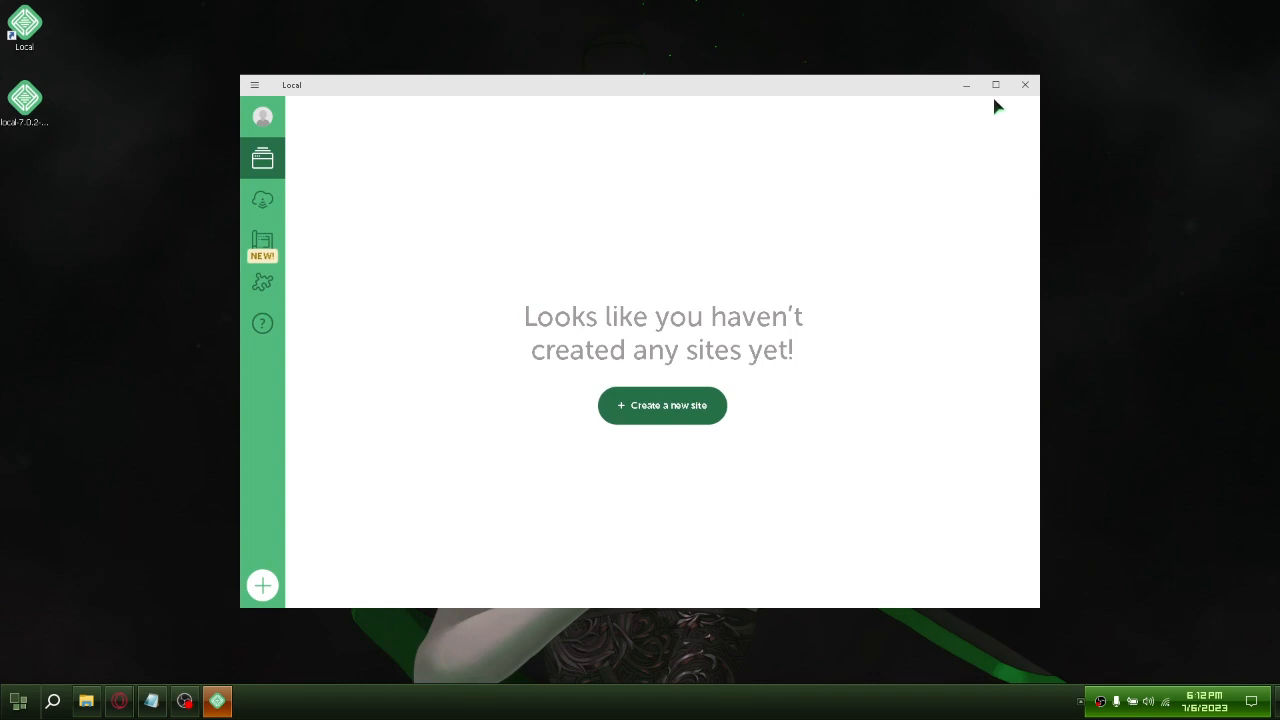
pyautogui.click(996, 84)
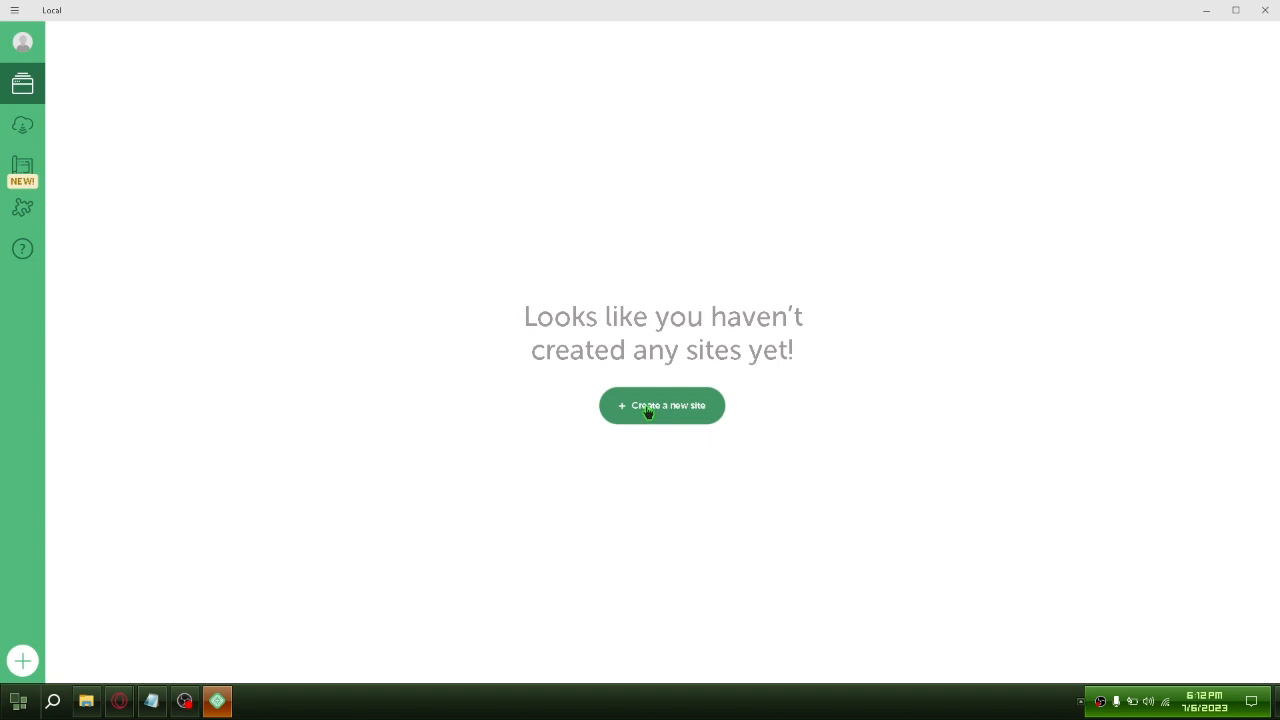
# - Create a new site named wJohn with the Preferred environment, reaching WordPress setup
pyautogui.click(660, 404)
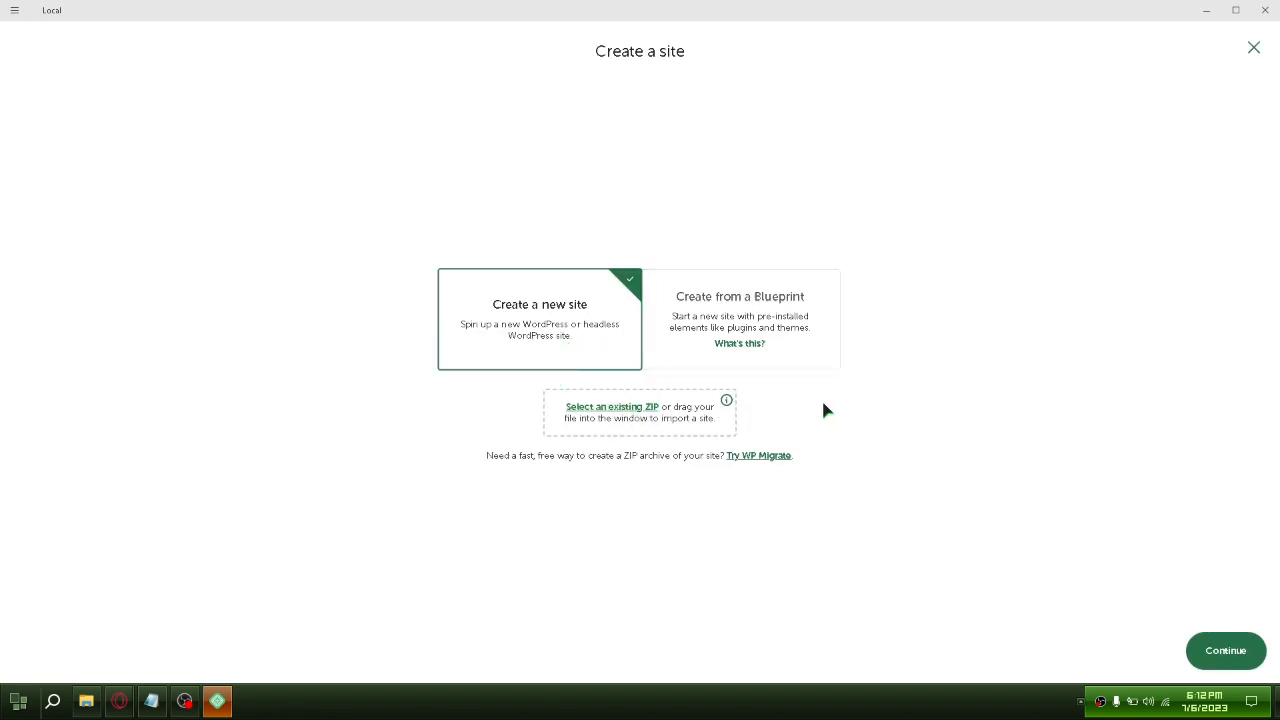
pyautogui.moveTo(1224, 652)
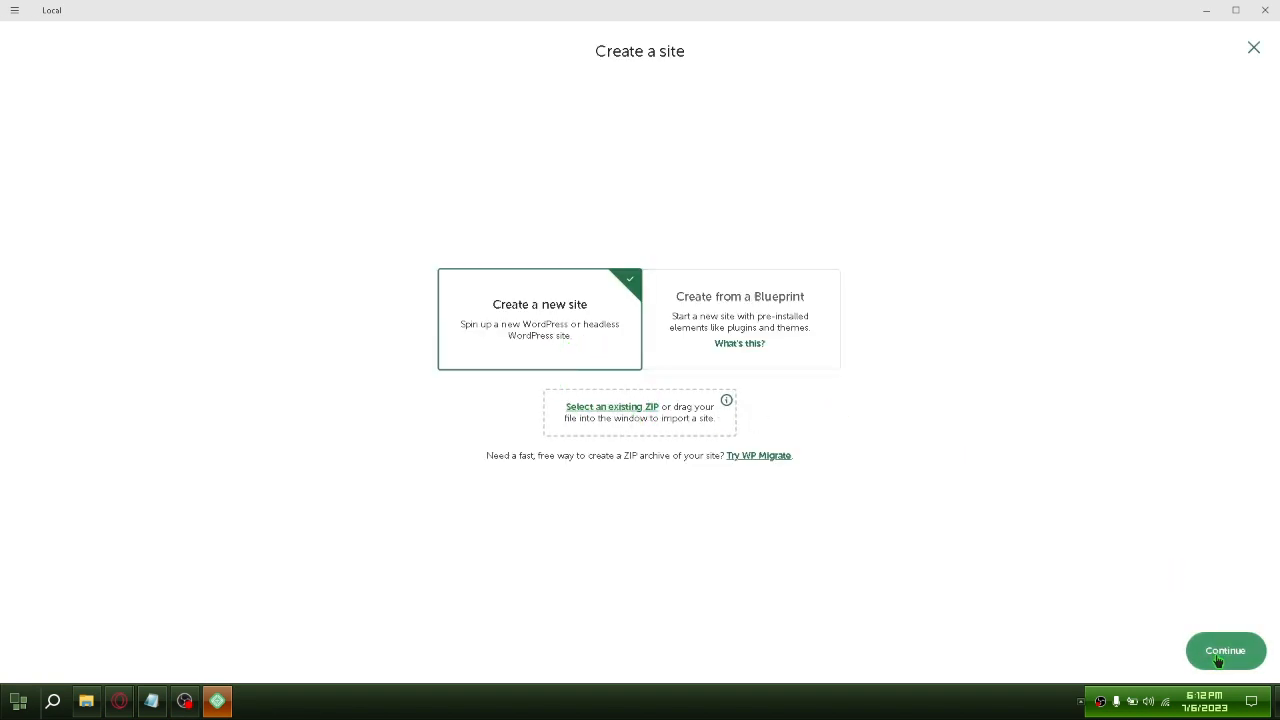
pyautogui.click(1224, 650)
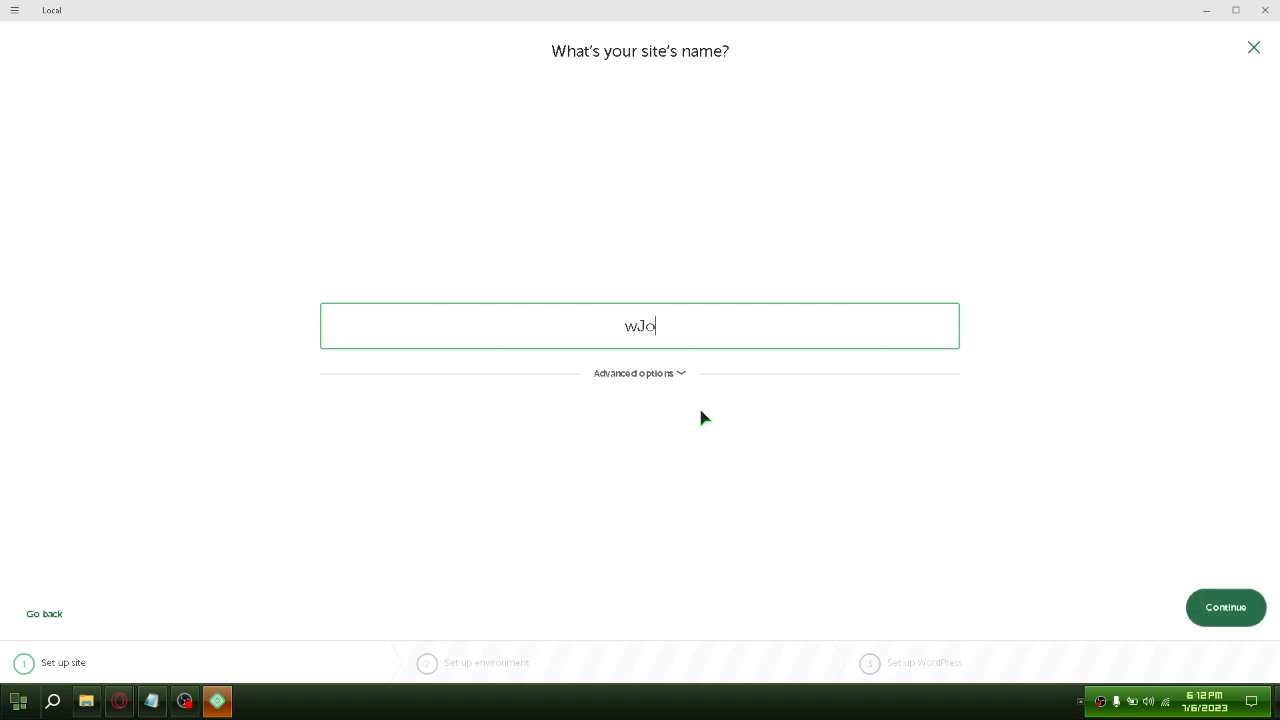
pyautogui.write('hn')
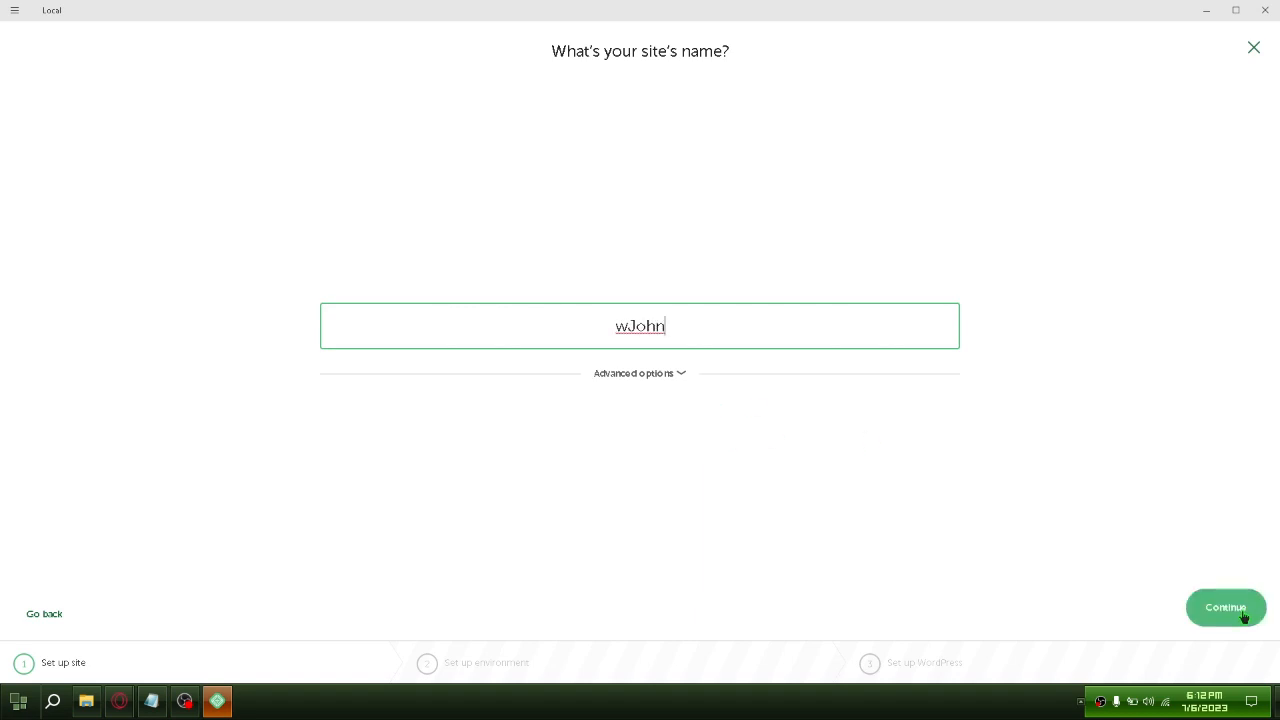
pyautogui.click(1224, 608)
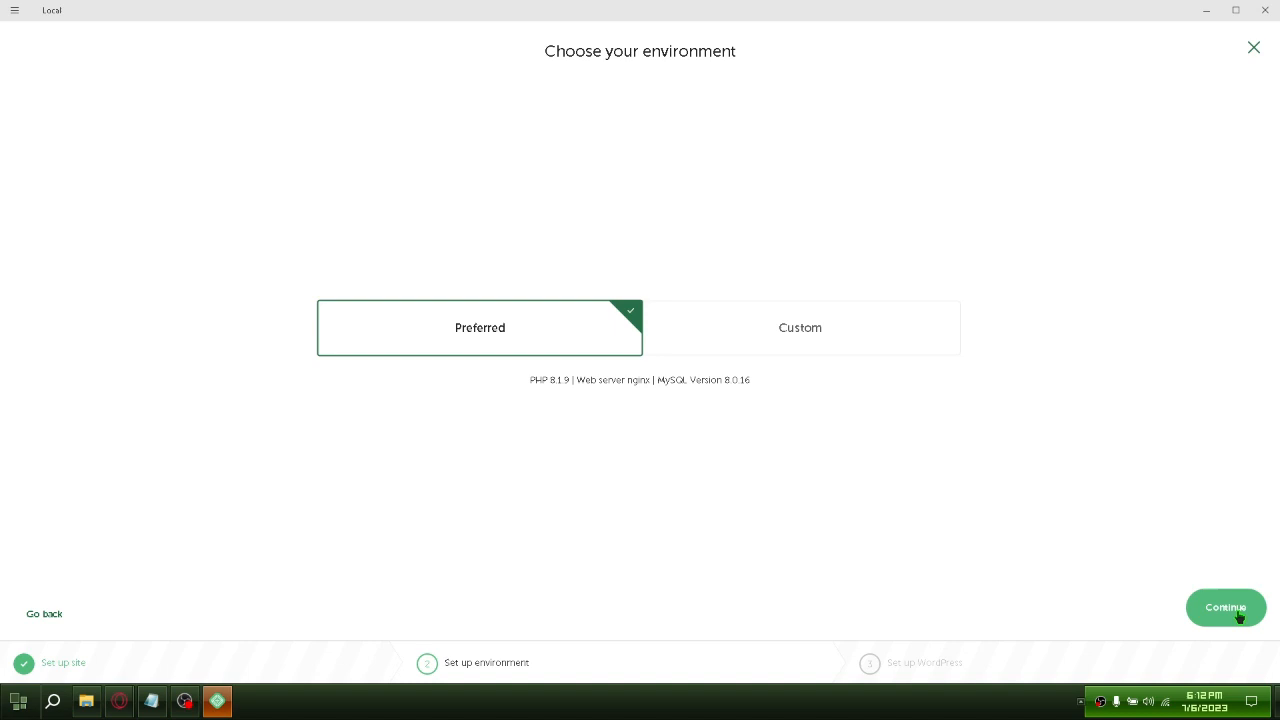
pyautogui.click(1224, 608)
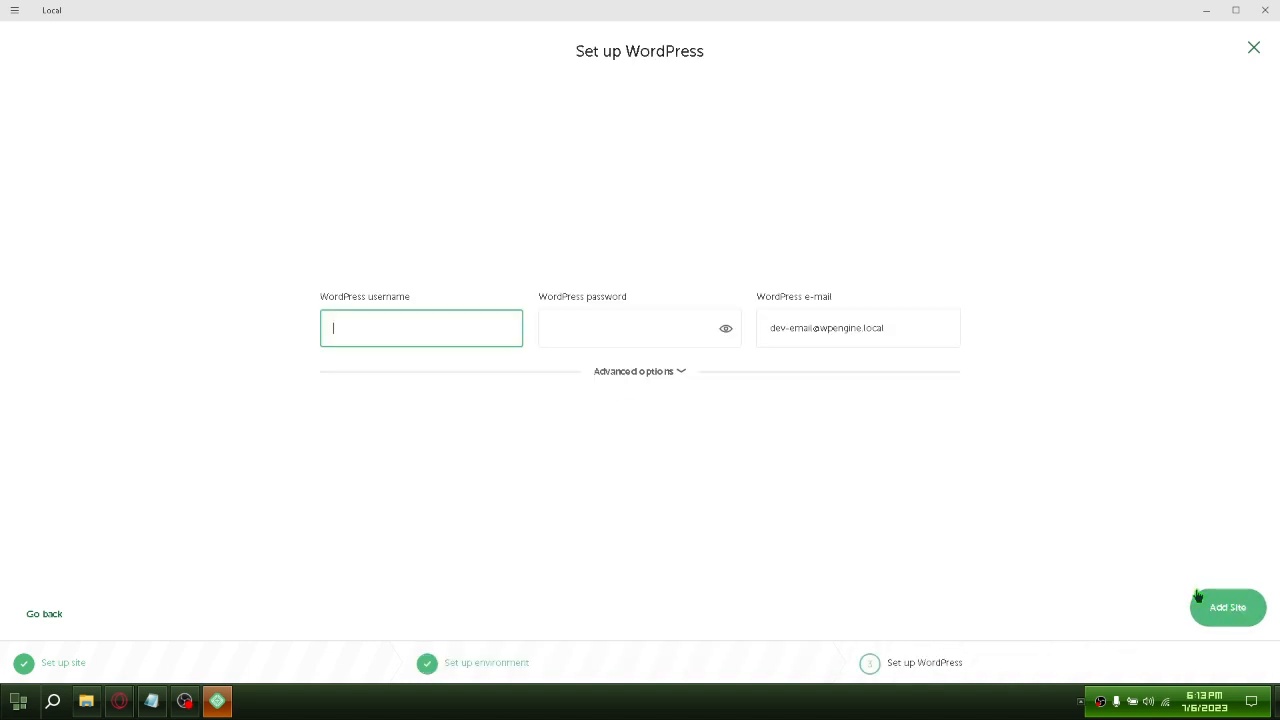
pyautogui.write('admin')
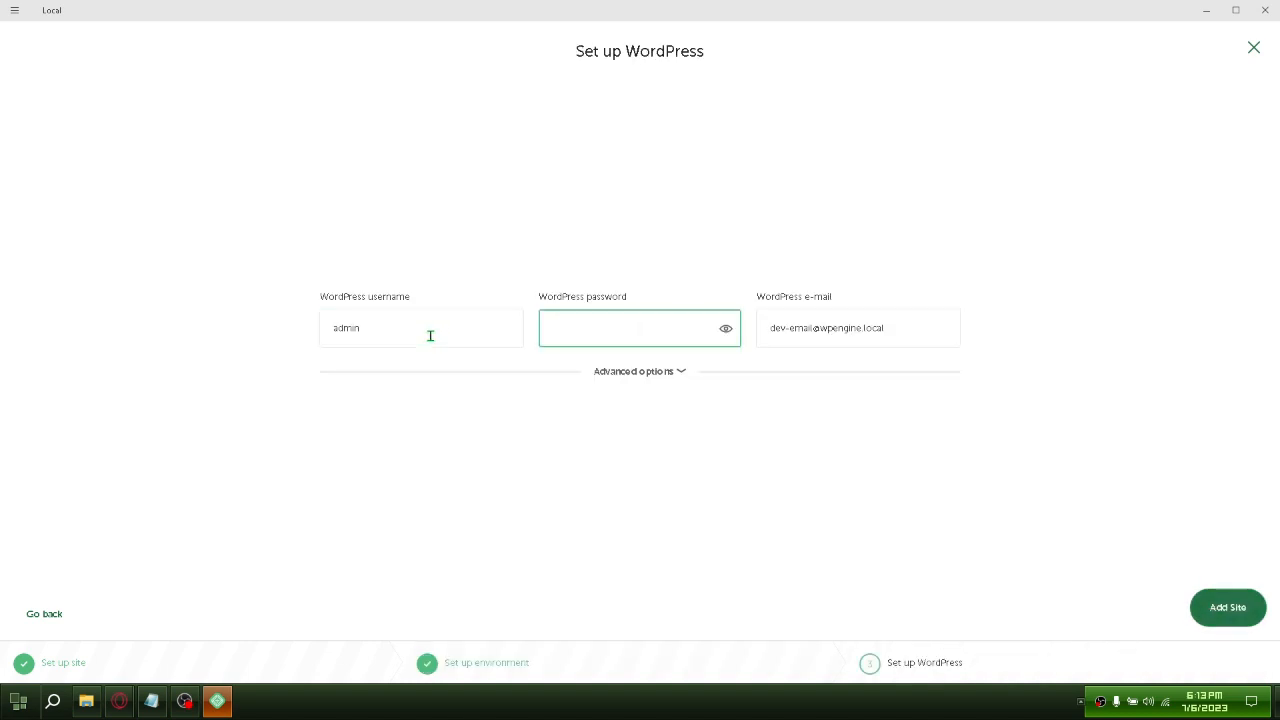
pyautogui.write('•')
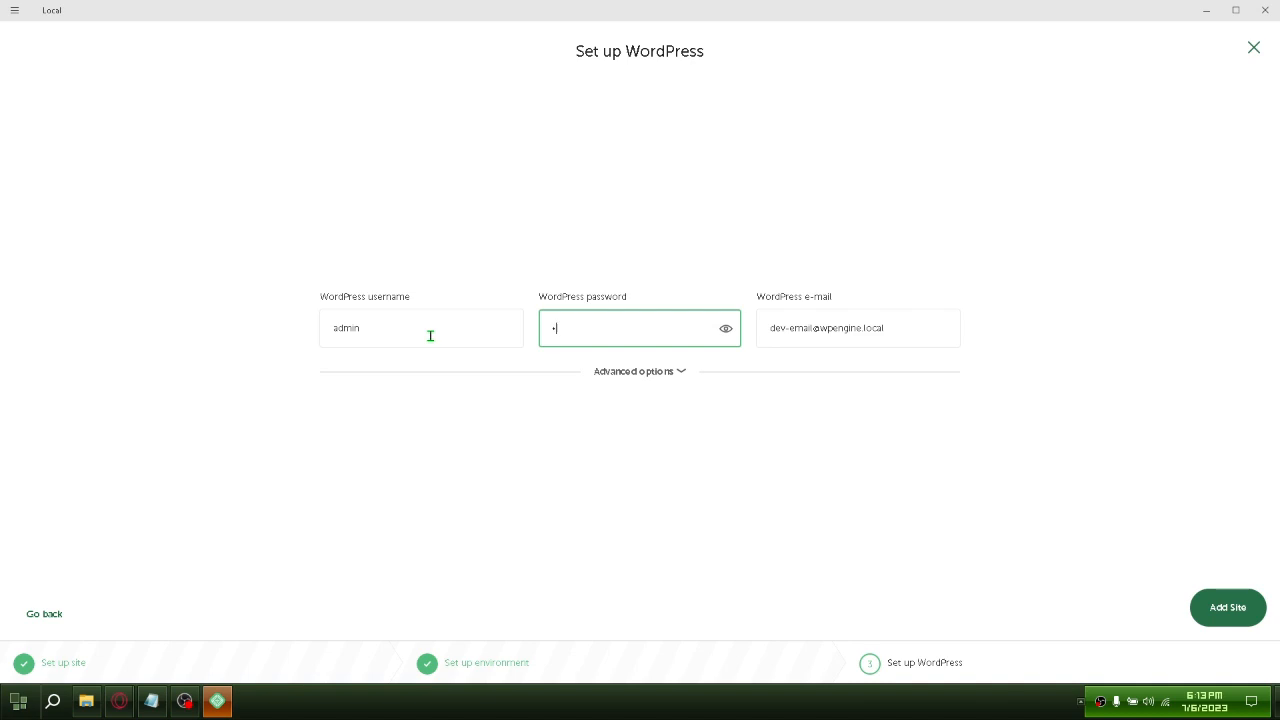
pyautogui.write('password')
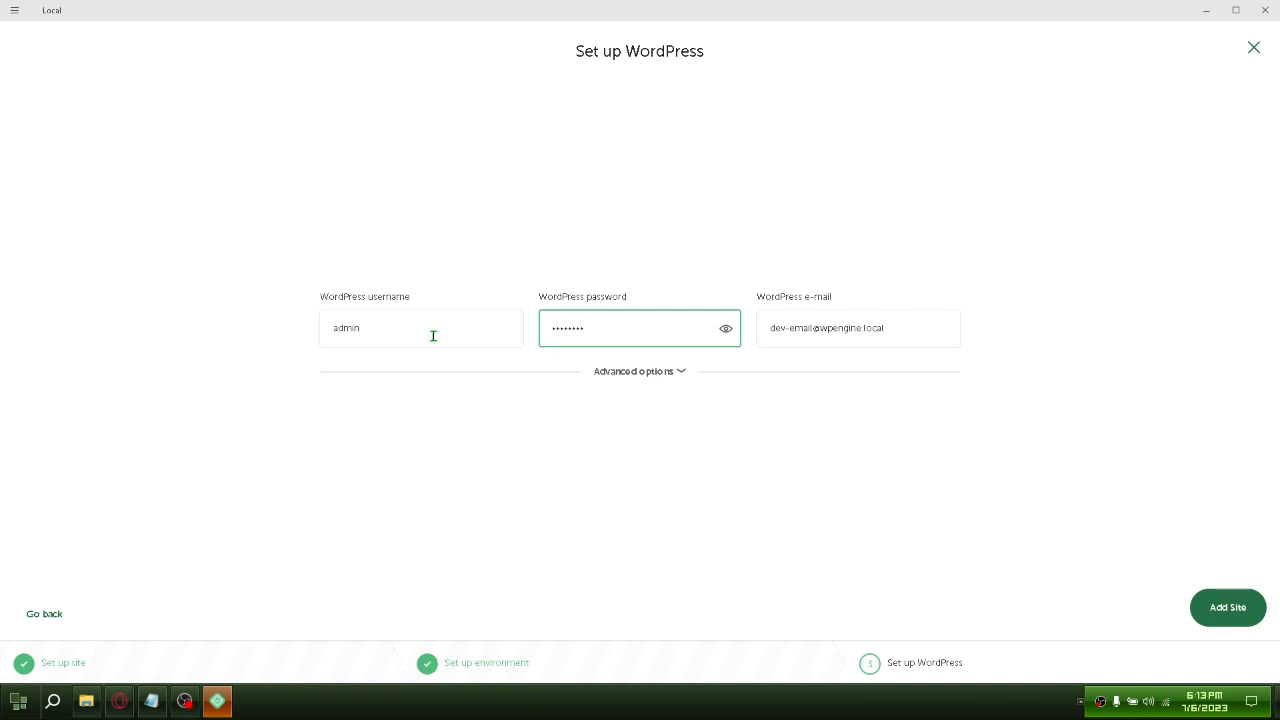
pyautogui.click(856, 328)
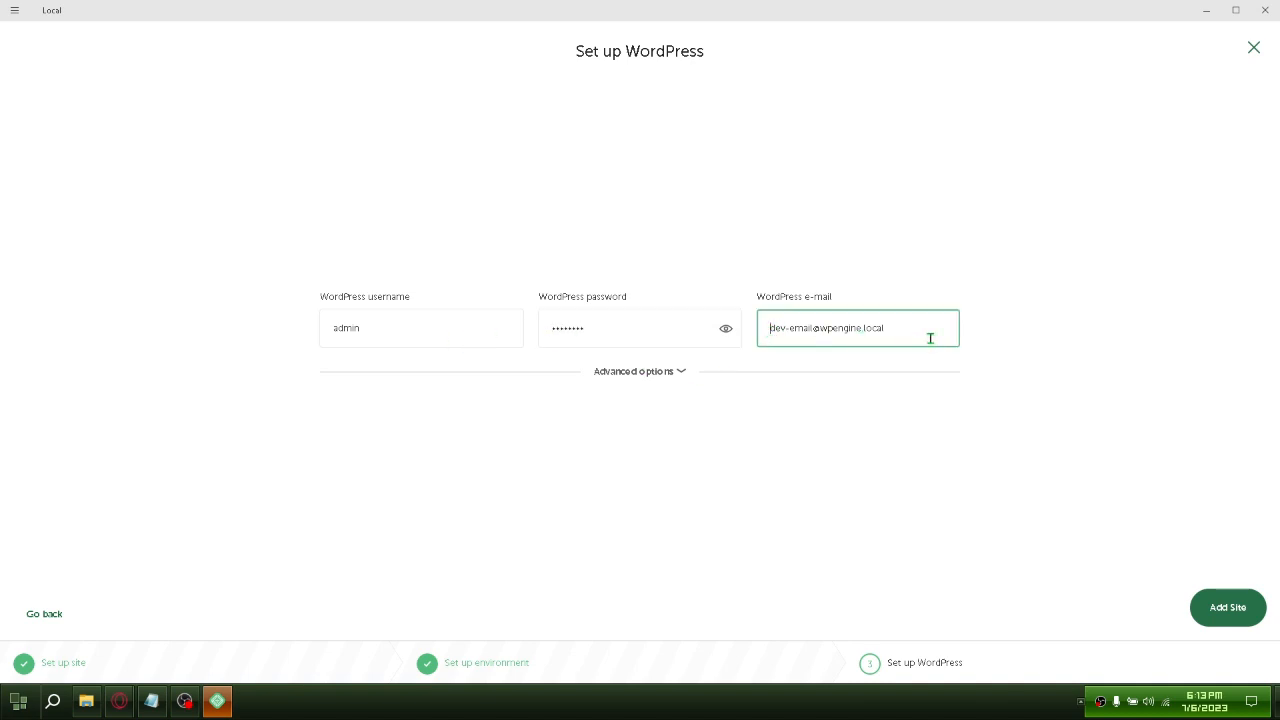
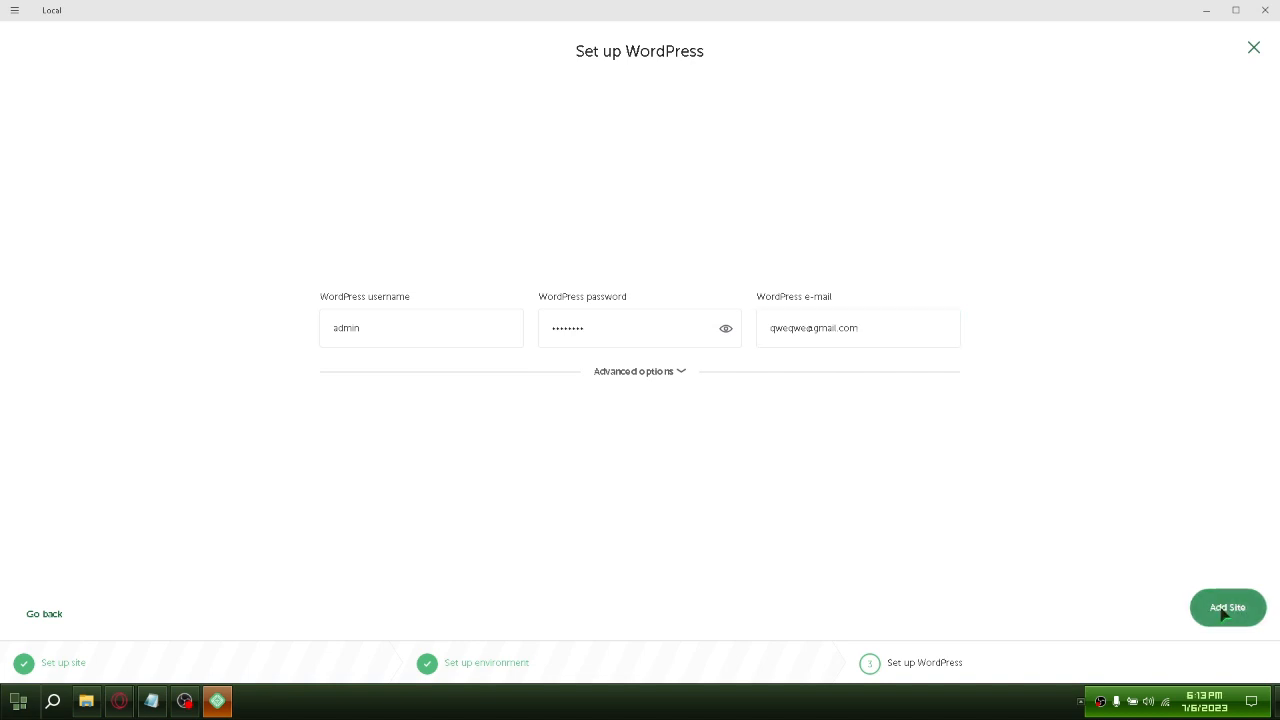
pyautogui.click(1228, 608)
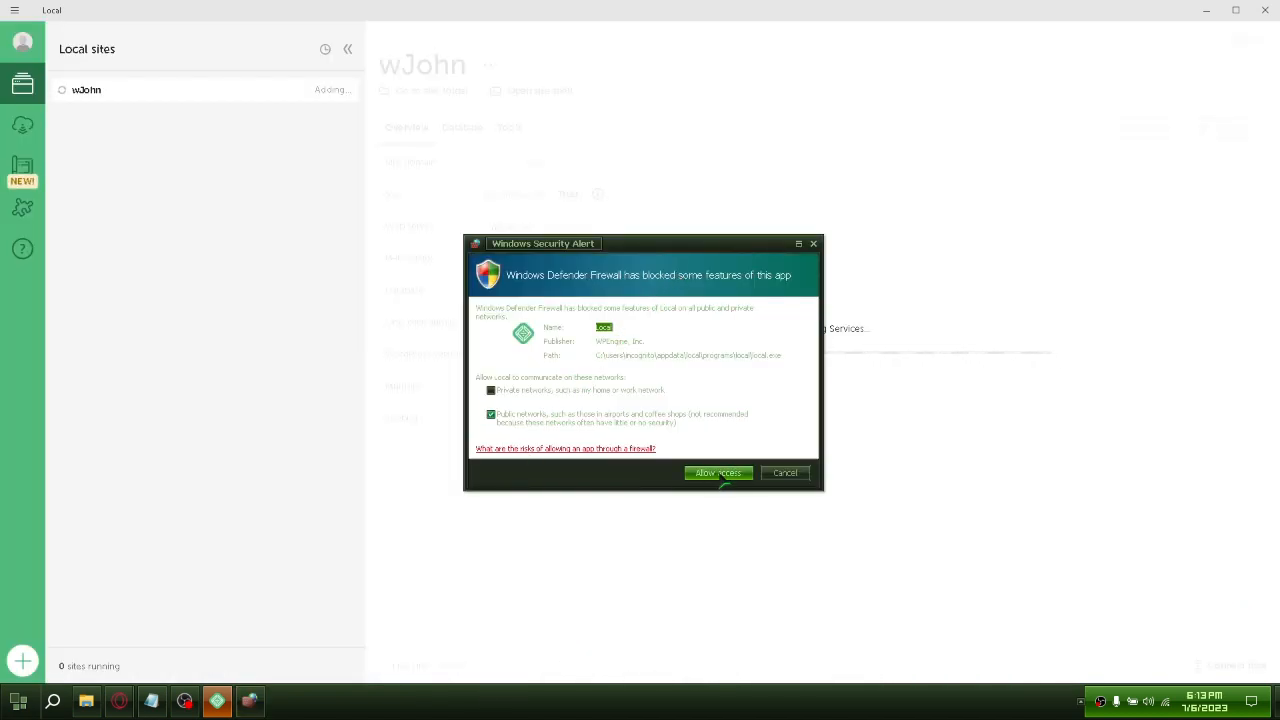
# - Allow the site through the firewall and view its front page in the browser
pyautogui.click(718, 472)
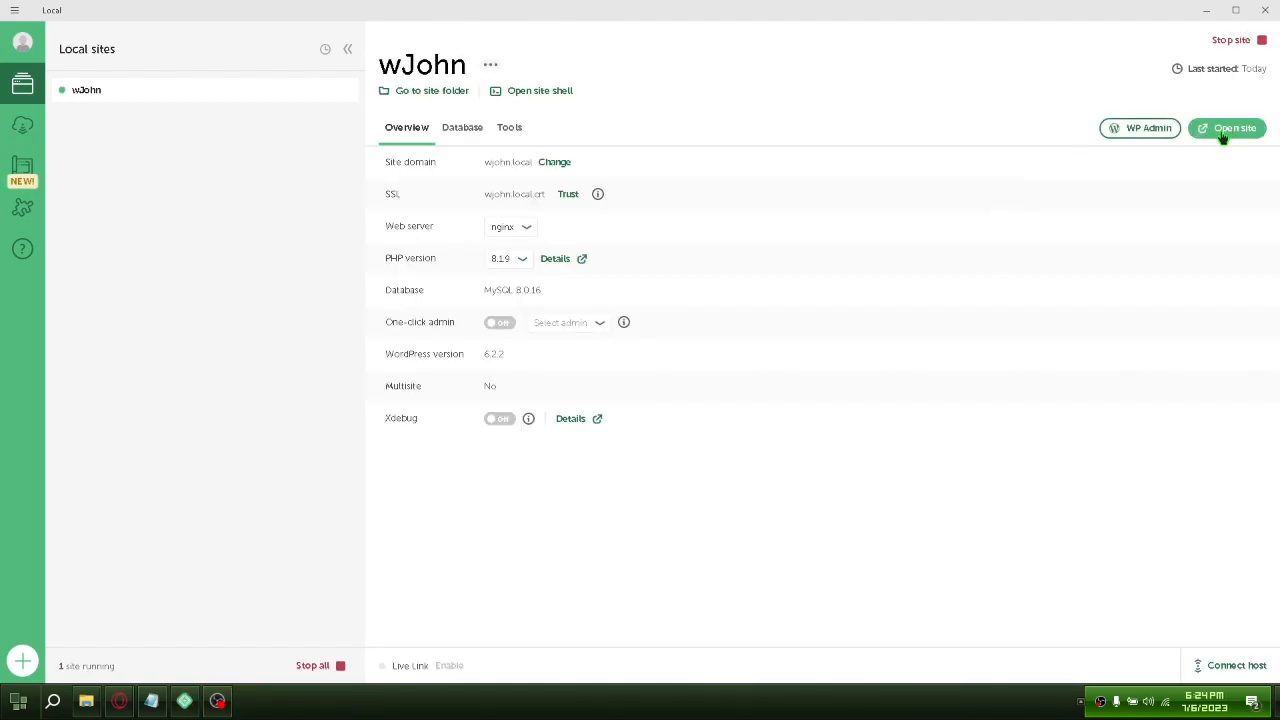
pyautogui.click(1234, 128)
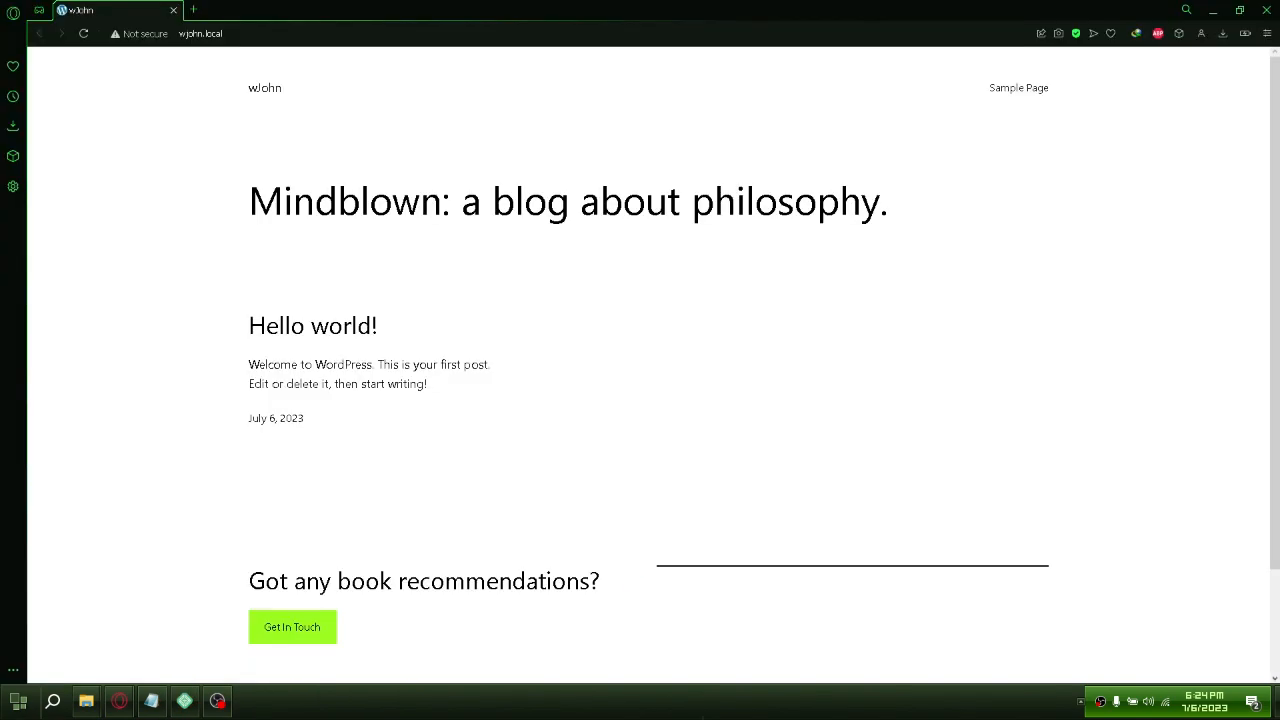
# - Look over the wJohn front page, then go to its WordPress admin login from Local
pyautogui.scroll(-3)
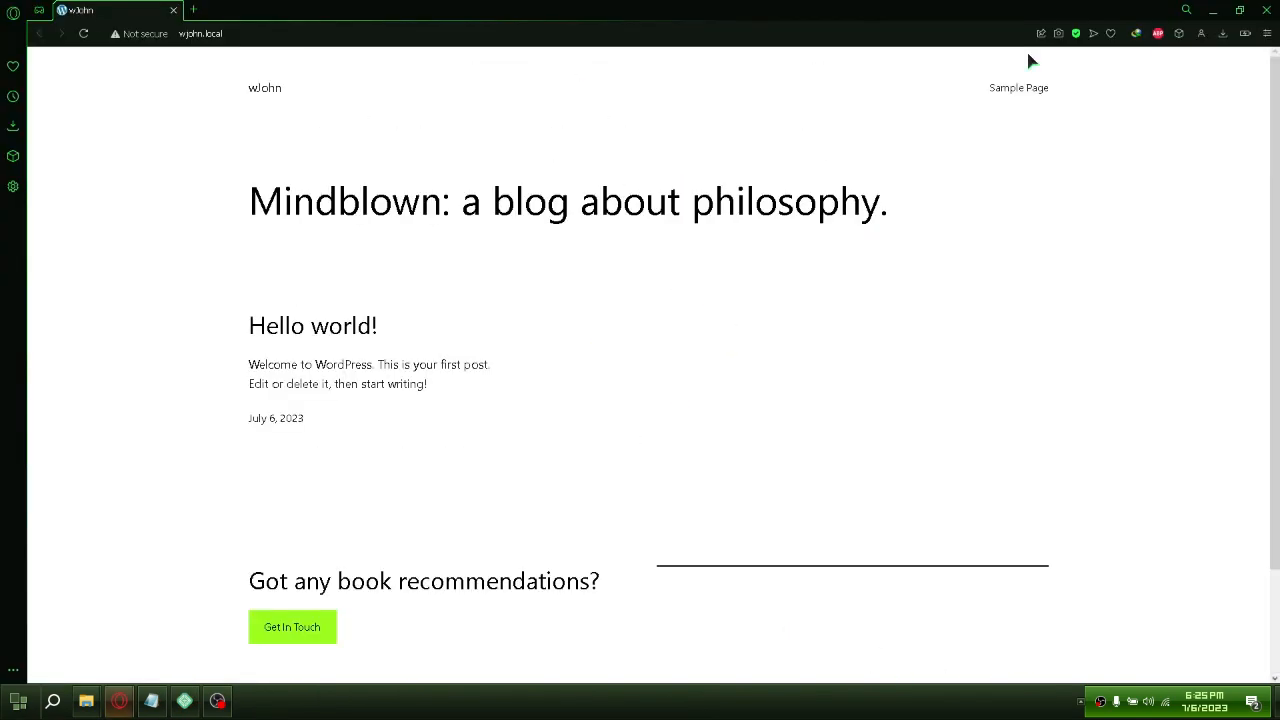
pyautogui.click(184, 700)
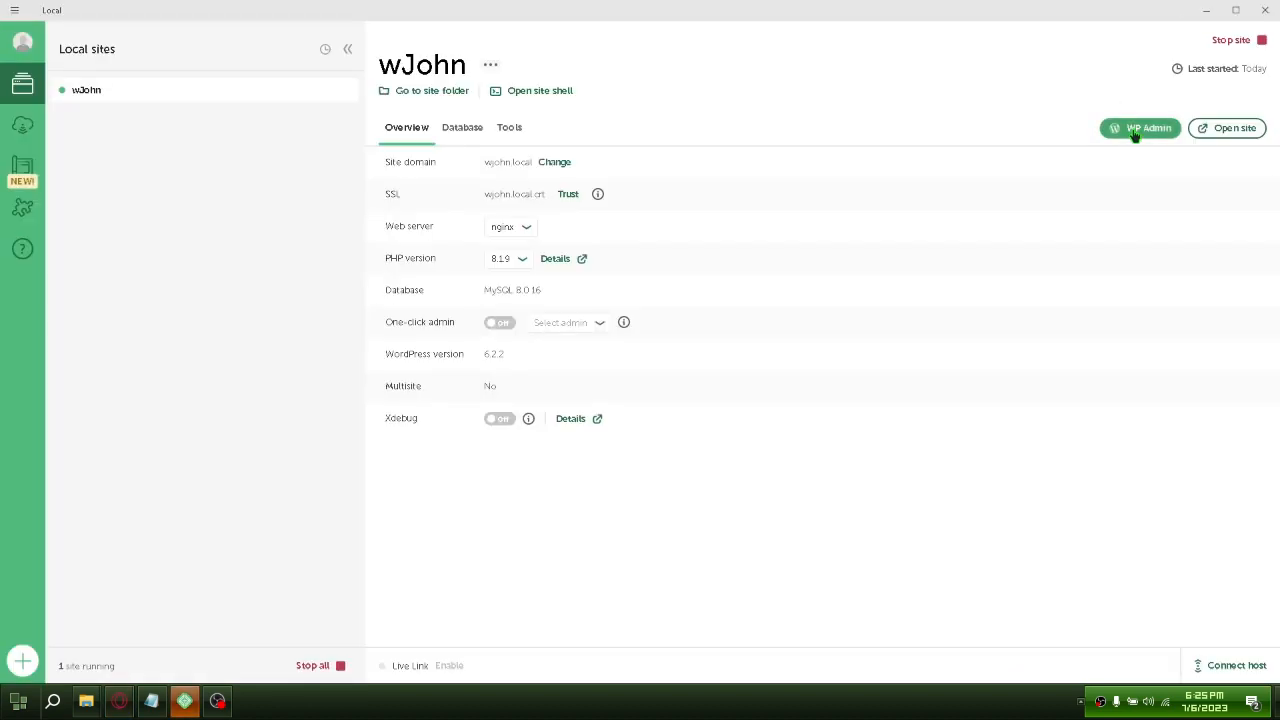
pyautogui.click(1140, 128)
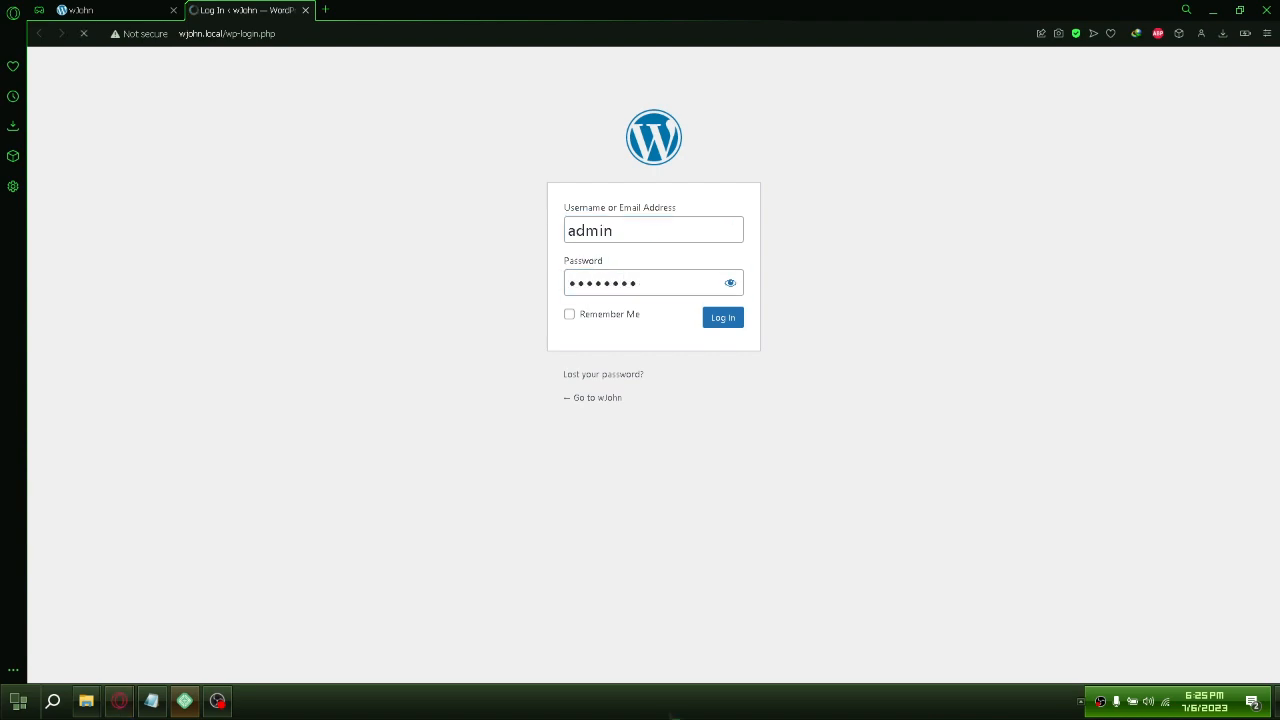
# - Log into the wJohn dashboard as admin and go to Appearance > Themes
pyautogui.click(722, 316)
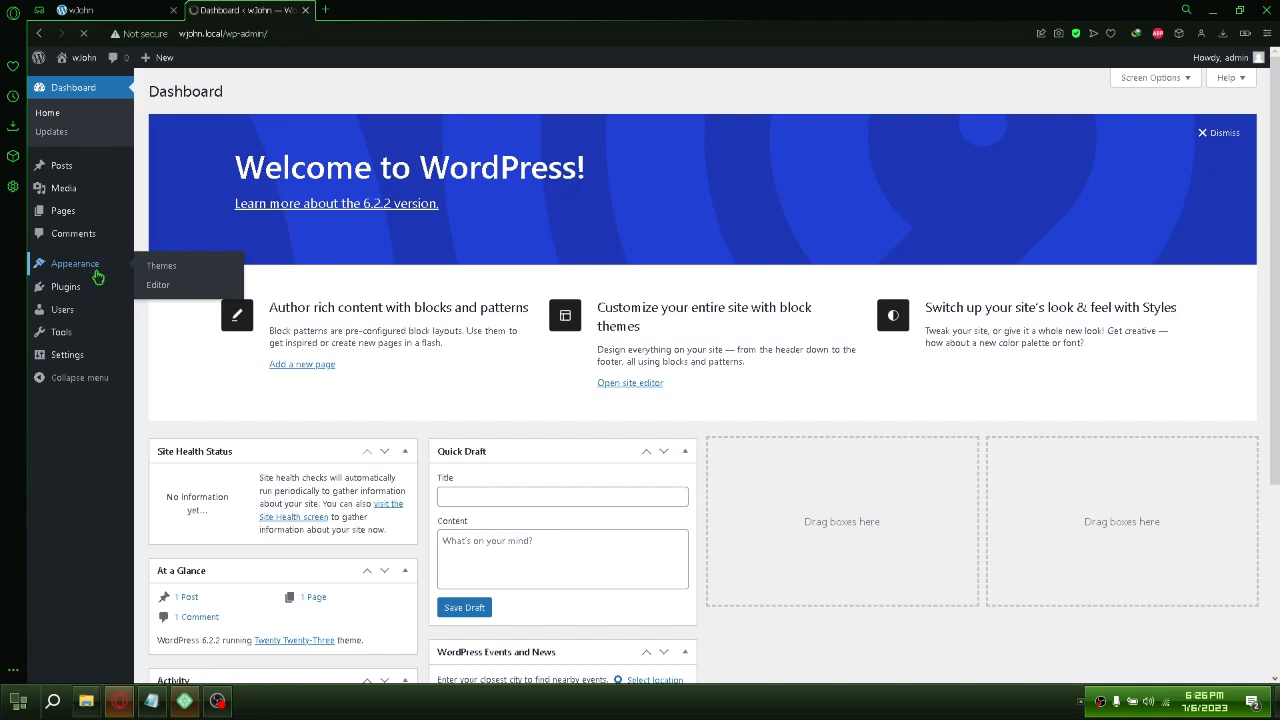
pyautogui.click(160, 264)
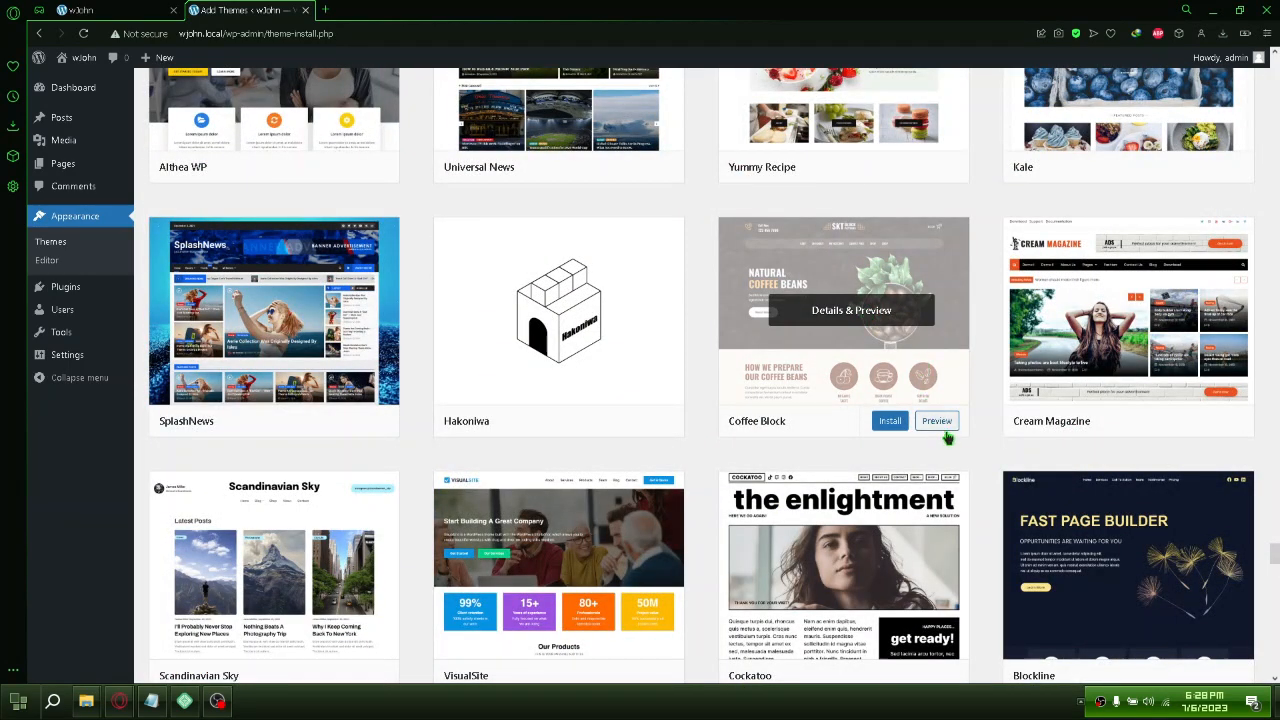
# - Install and activate the Coffee Block theme on the wJohn site
pyautogui.click(888, 420)
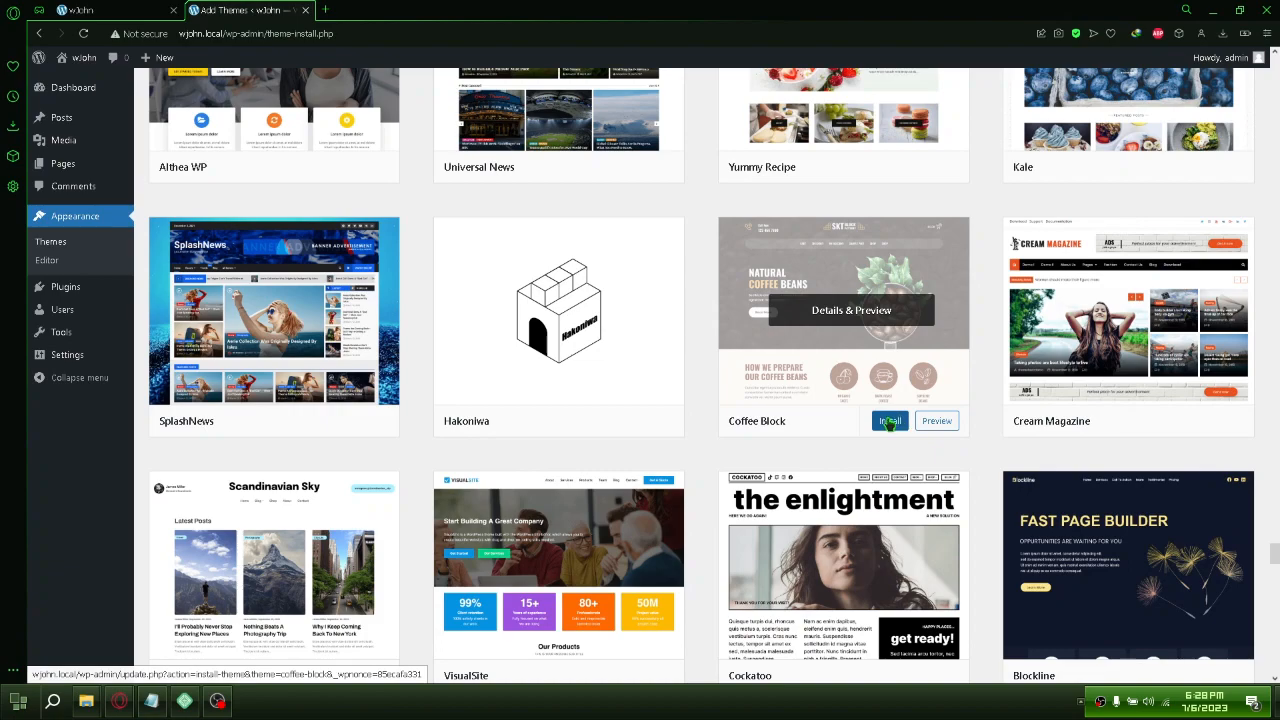
pyautogui.click(890, 420)
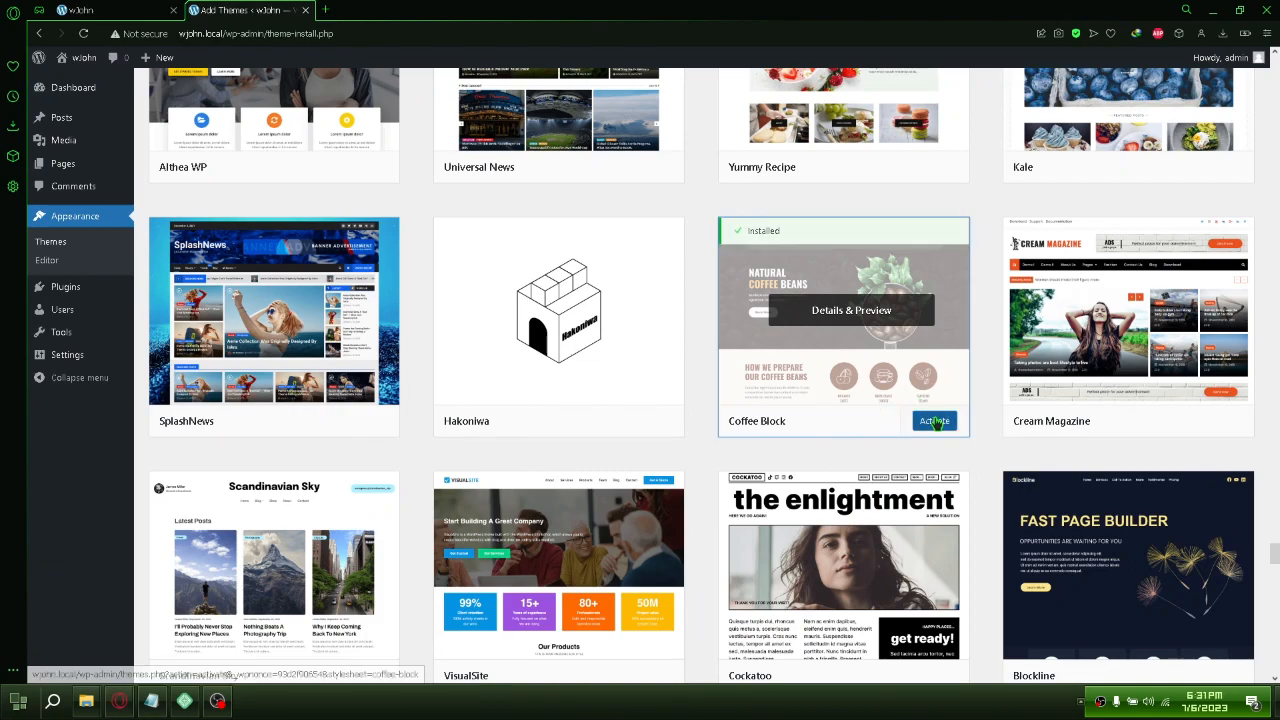
pyautogui.click(932, 420)
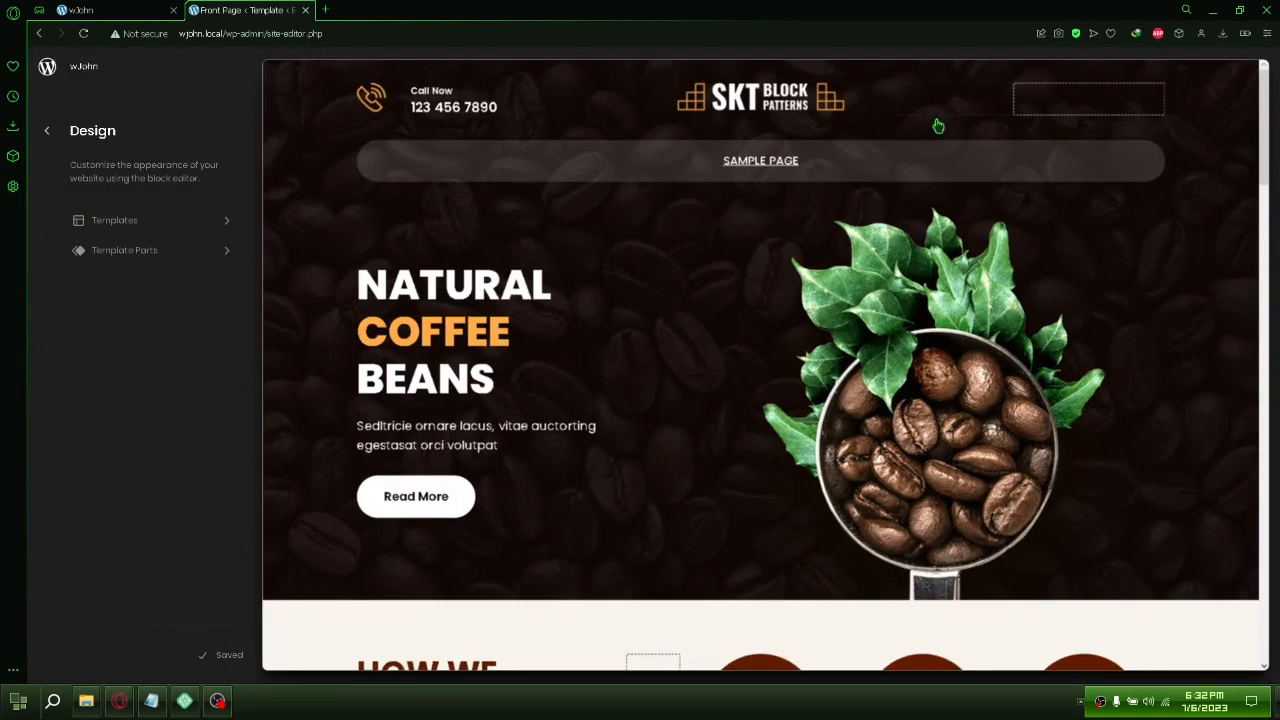
# - Scroll the Coffee Block front page from the hero down to the trusted brands section
pyautogui.scroll(-3)
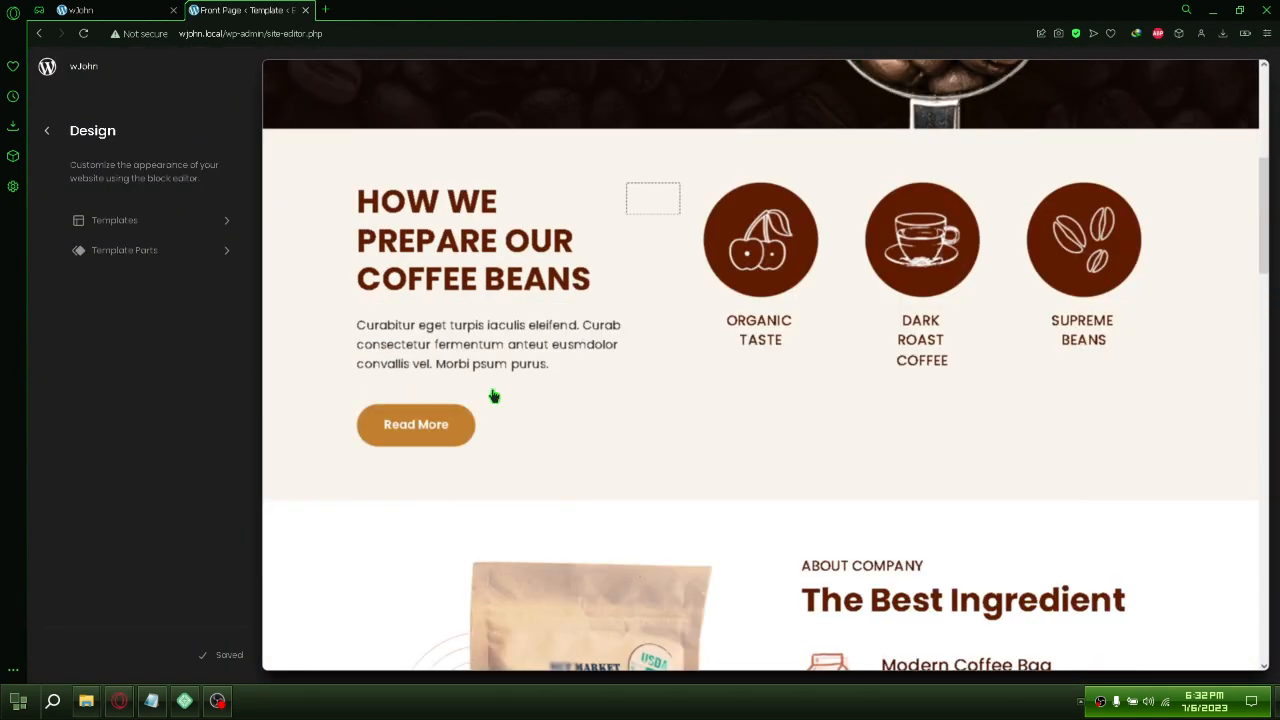
pyautogui.scroll(-3)
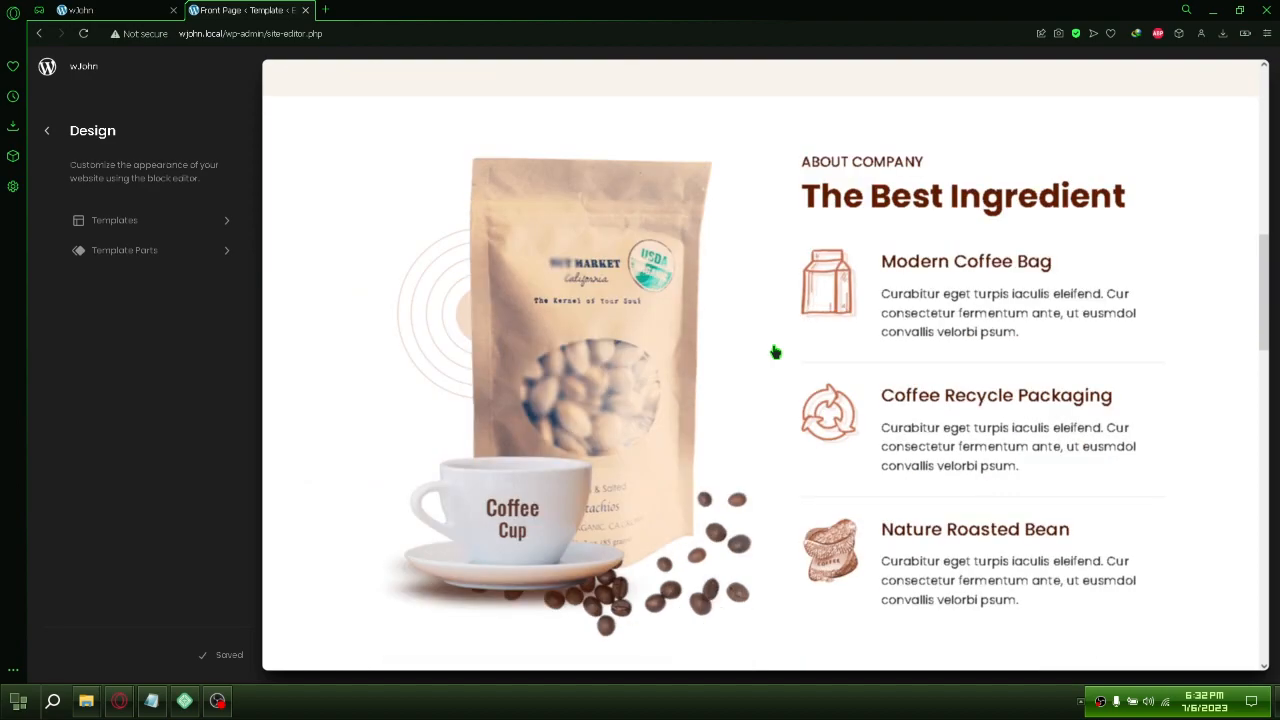
pyautogui.scroll(-3)
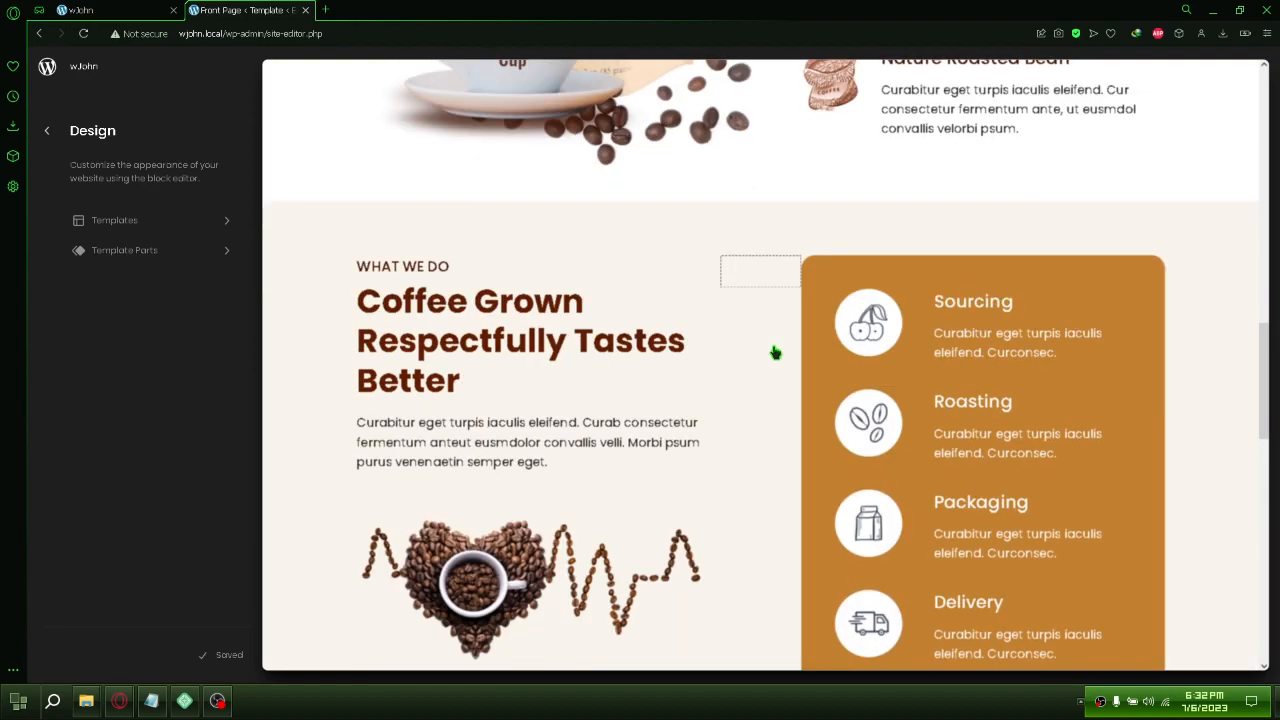
pyautogui.scroll(-3)
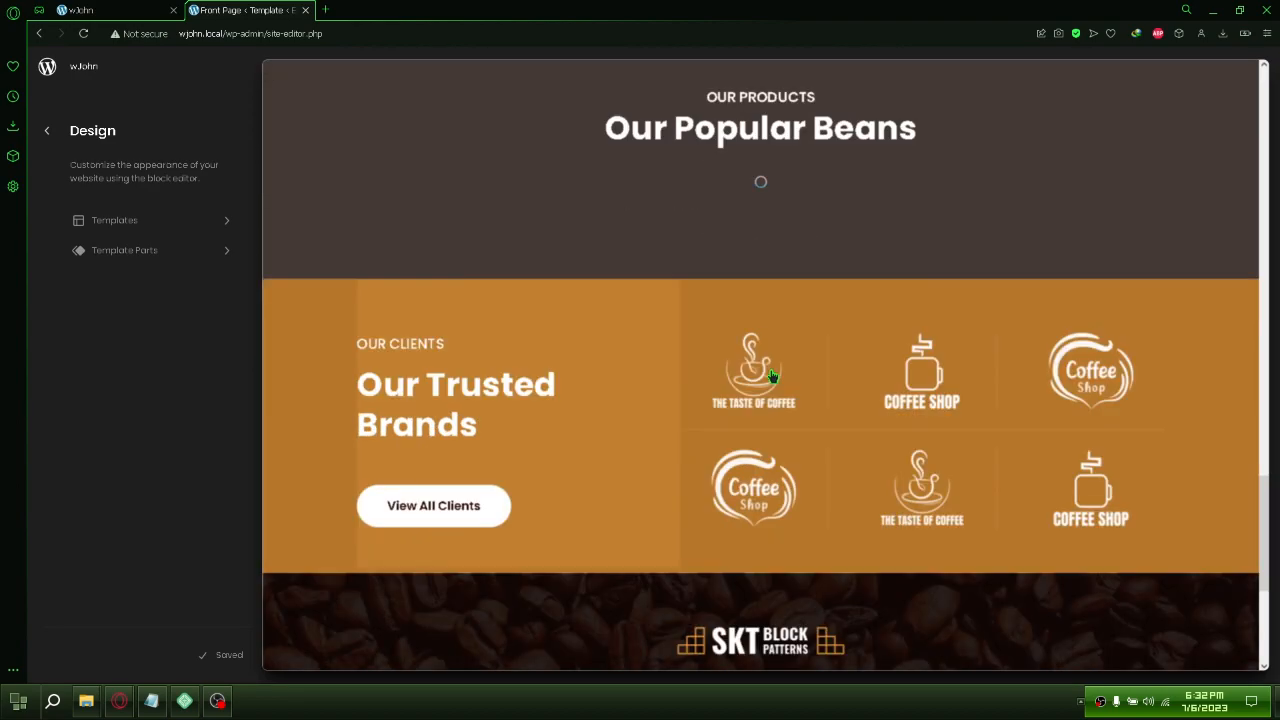